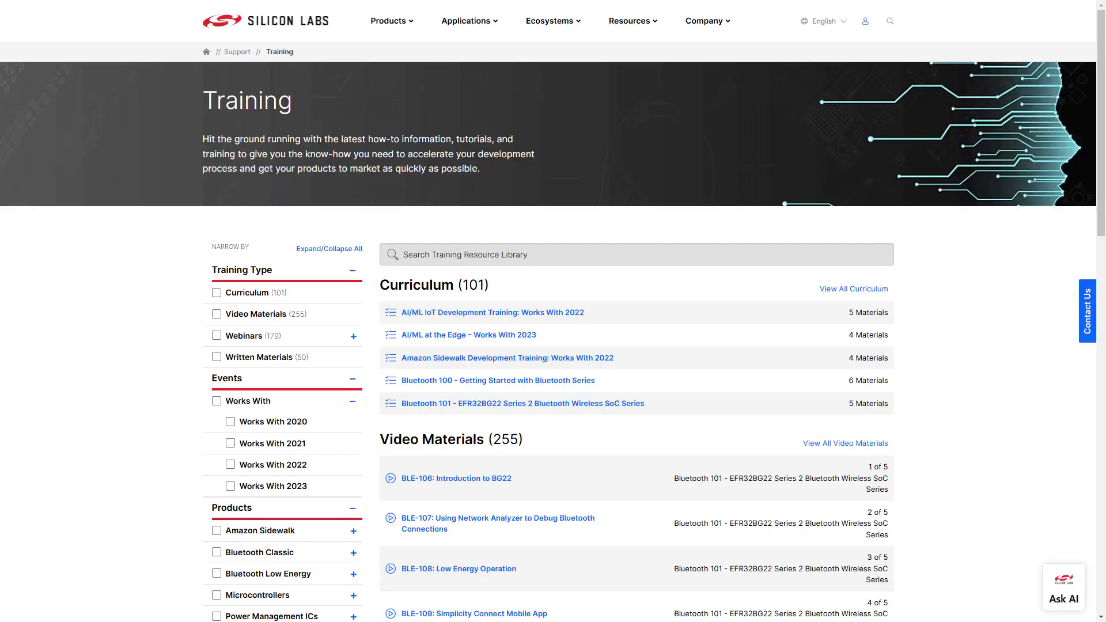
Go from the Training library to the docs.silabs.com Developer Documentation home and scroll down
{"action": "left_click", "coordinate": [266, 20]}
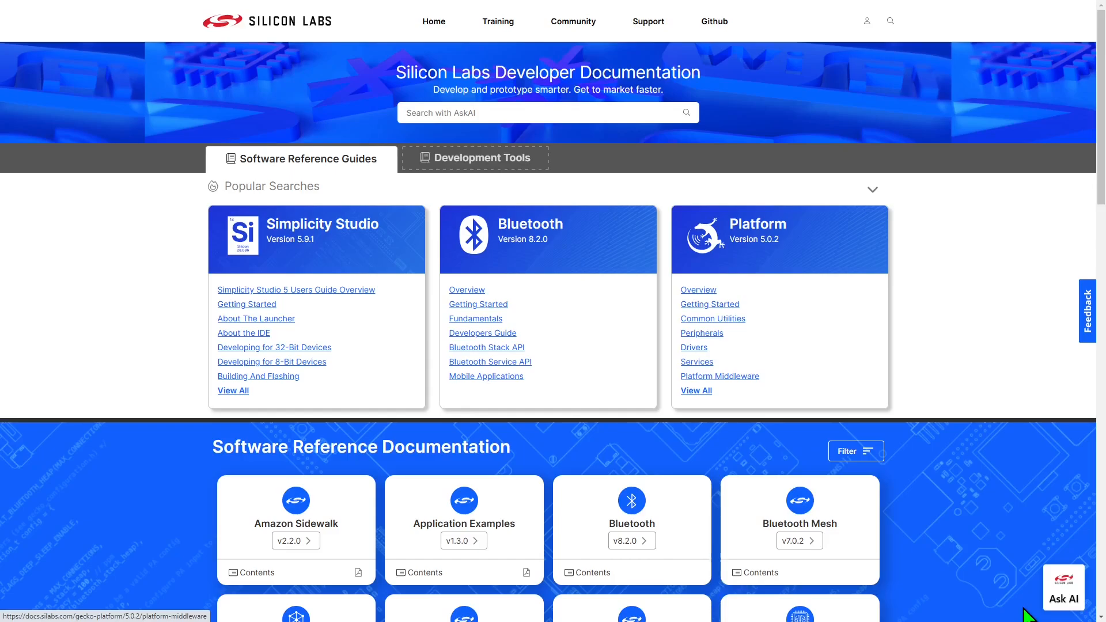
{"action": "scroll", "scroll_direction": "down", "scroll_amount": 3}
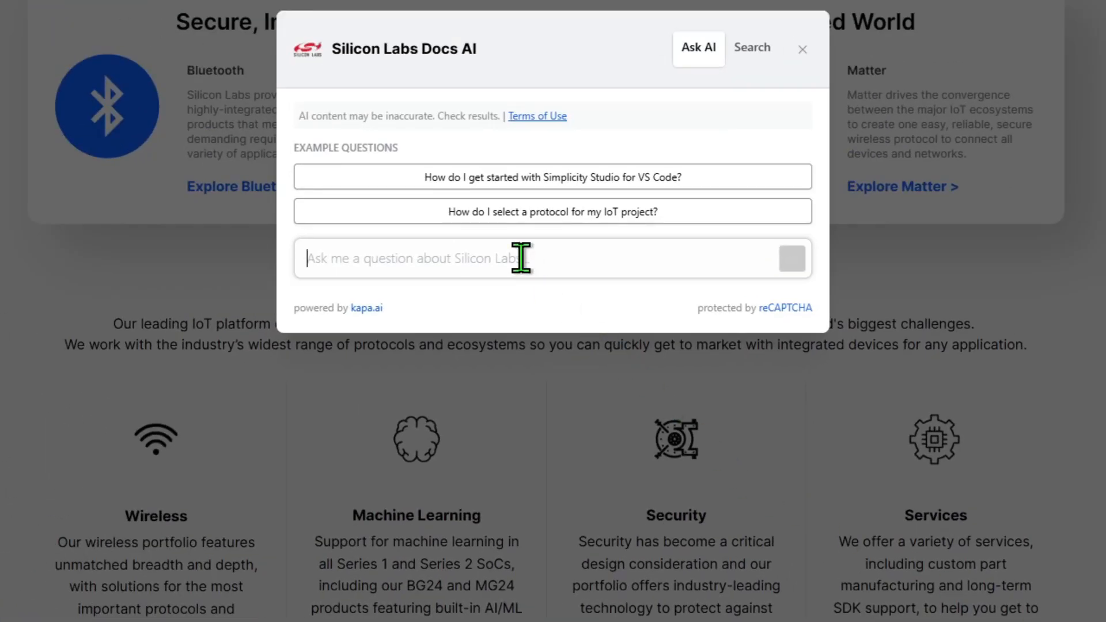
Ask Docs AI 'How can I get started creating Matter over Thread applications?'
{"action": "type", "text": "How can I get started creating Matter over Thread applications?"}
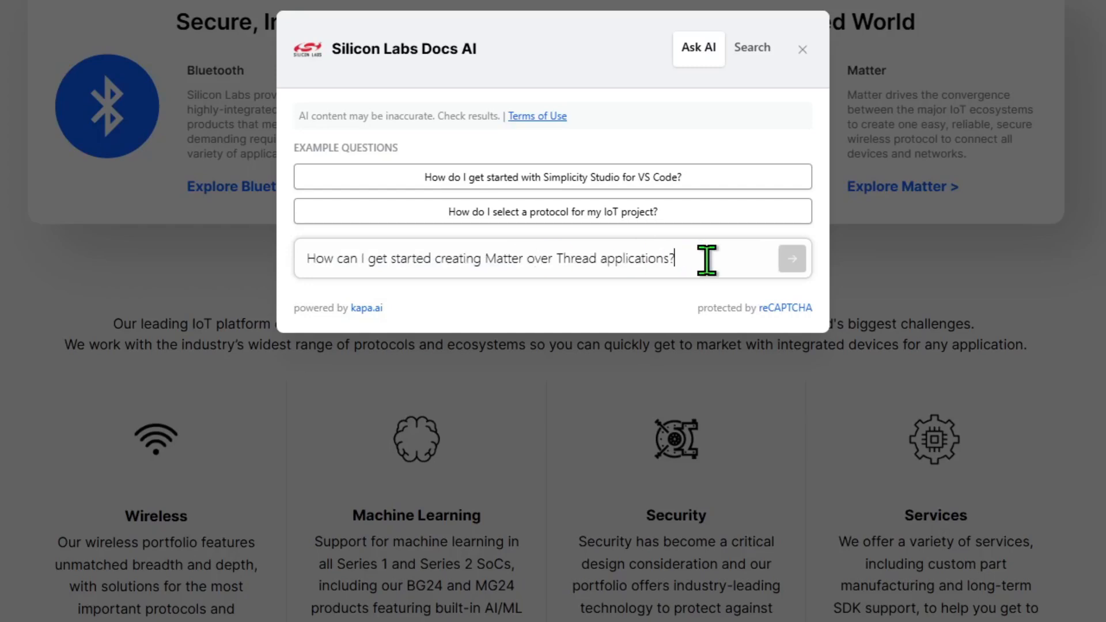
{"action": "left_click", "coordinate": [792, 258]}
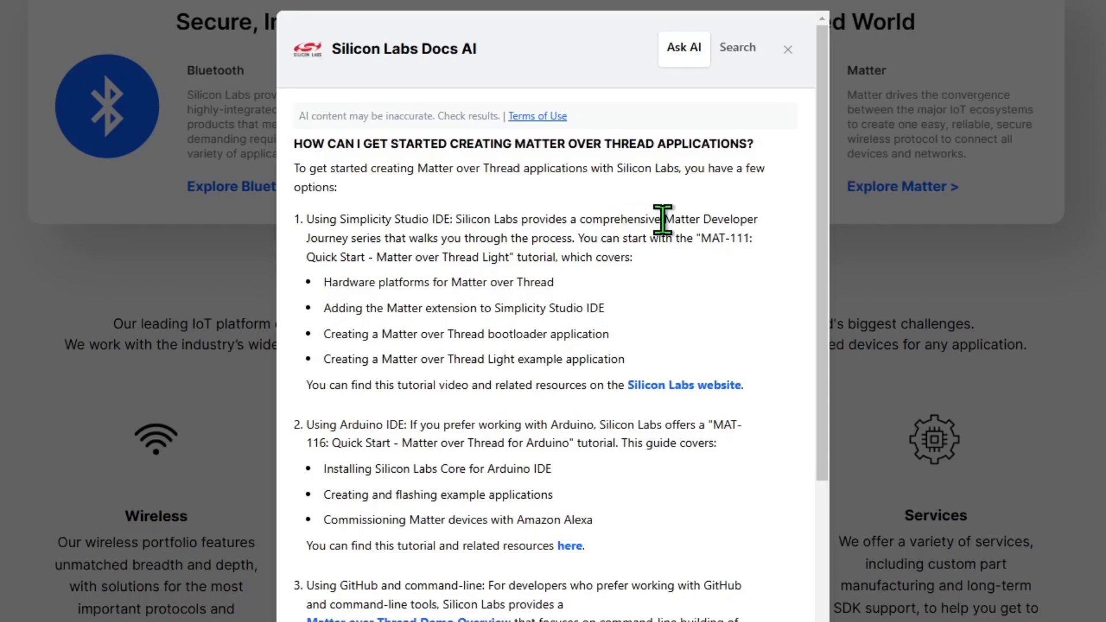
{"action": "mouse_move", "coordinate": [662, 286]}
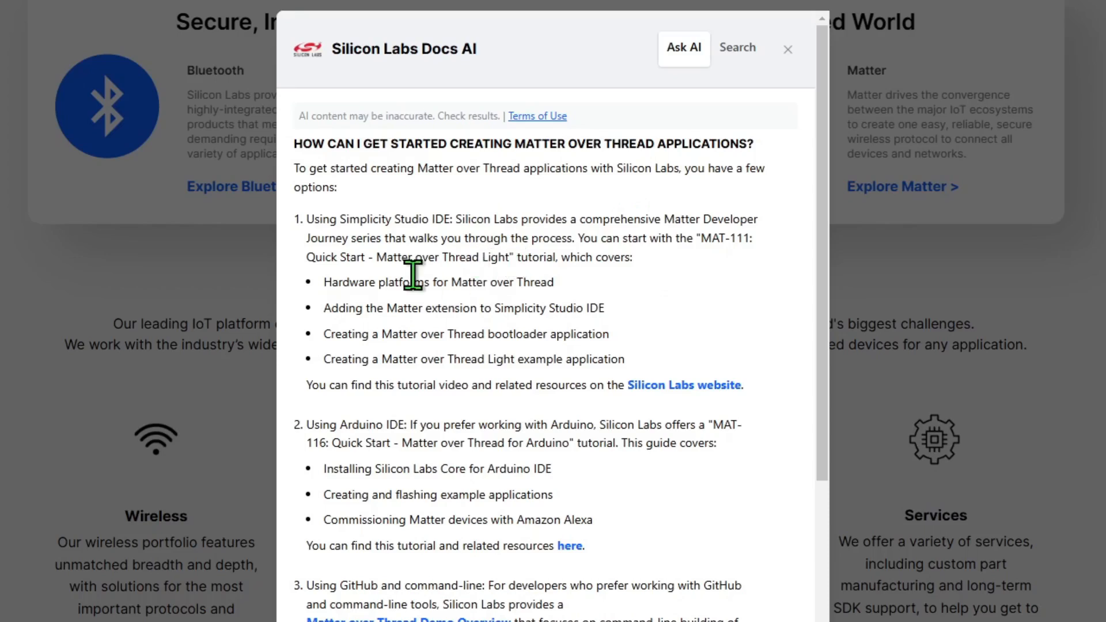
{"action": "mouse_move", "coordinate": [500, 258]}
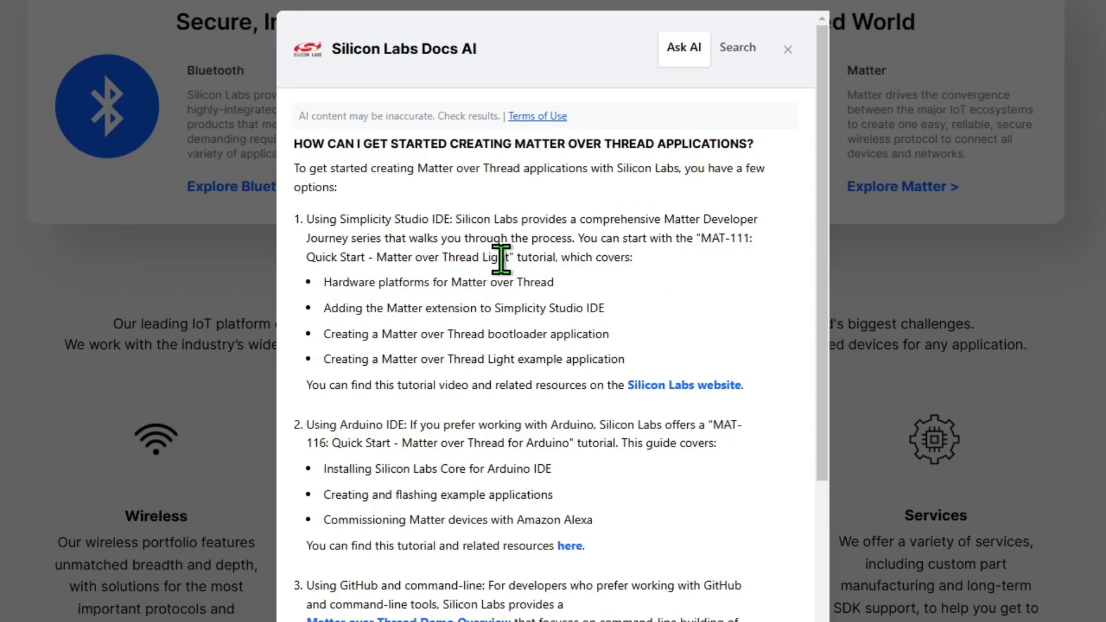
{"action": "mouse_move", "coordinate": [622, 409]}
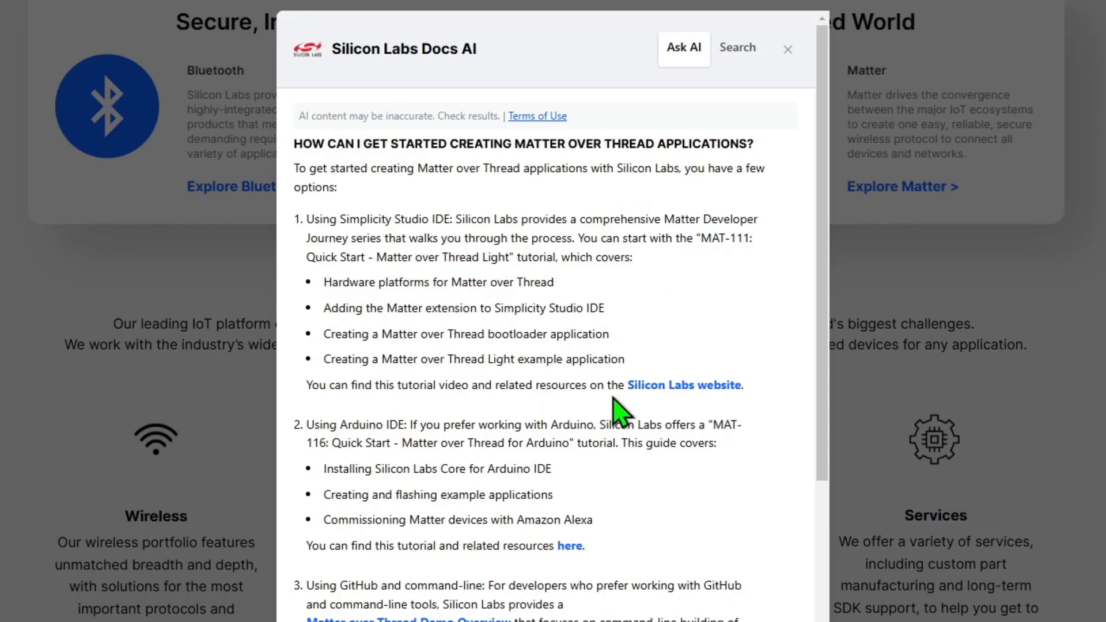
{"action": "mouse_move", "coordinate": [698, 402]}
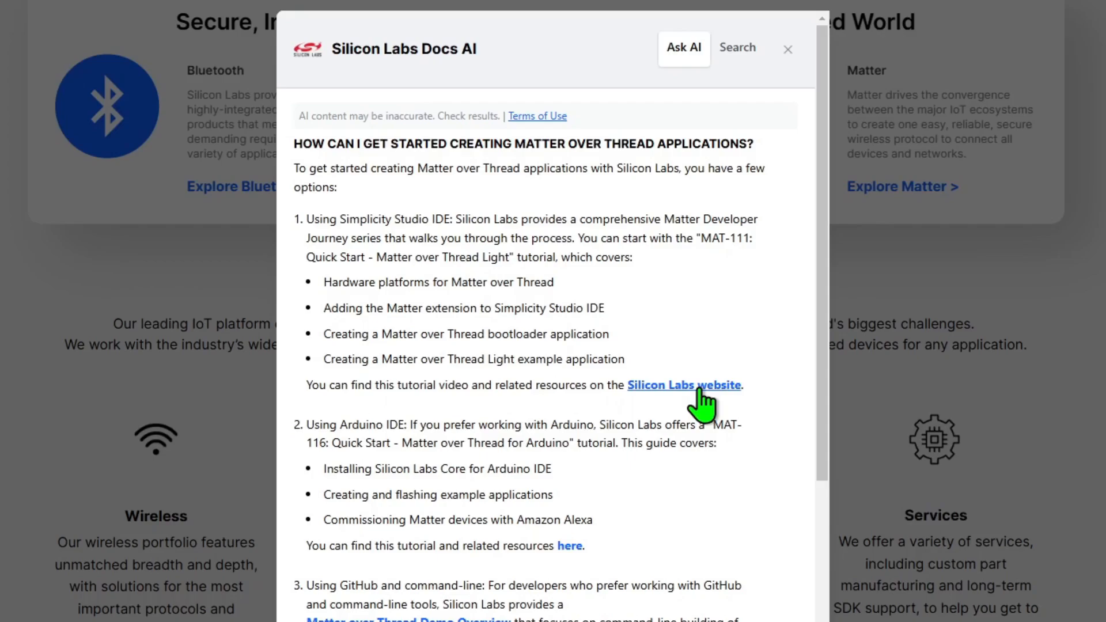
Open the MAT-111 Matter over Thread Light video page from the answer's link
{"action": "left_click", "coordinate": [684, 385]}
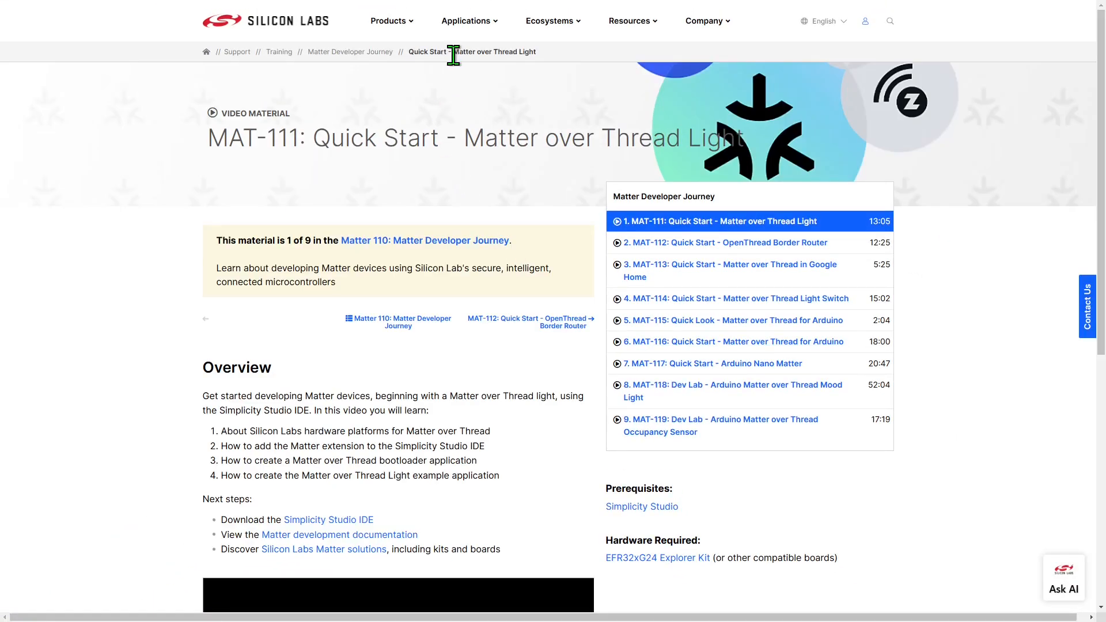
{"action": "scroll", "scroll_direction": "down", "scroll_amount": 3}
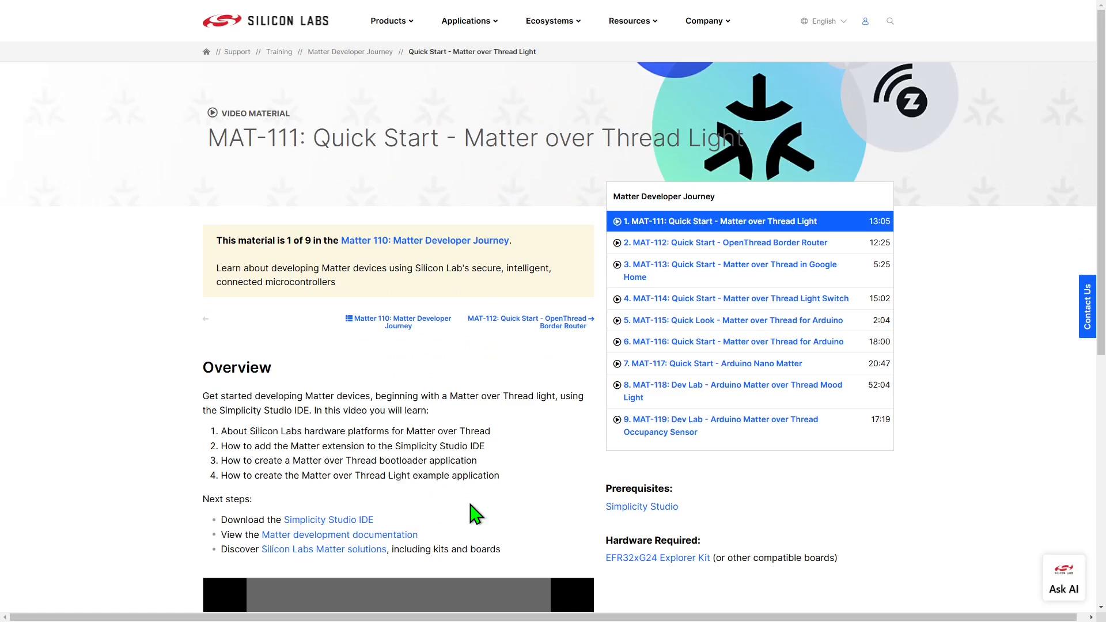
{"action": "mouse_move", "coordinate": [692, 242]}
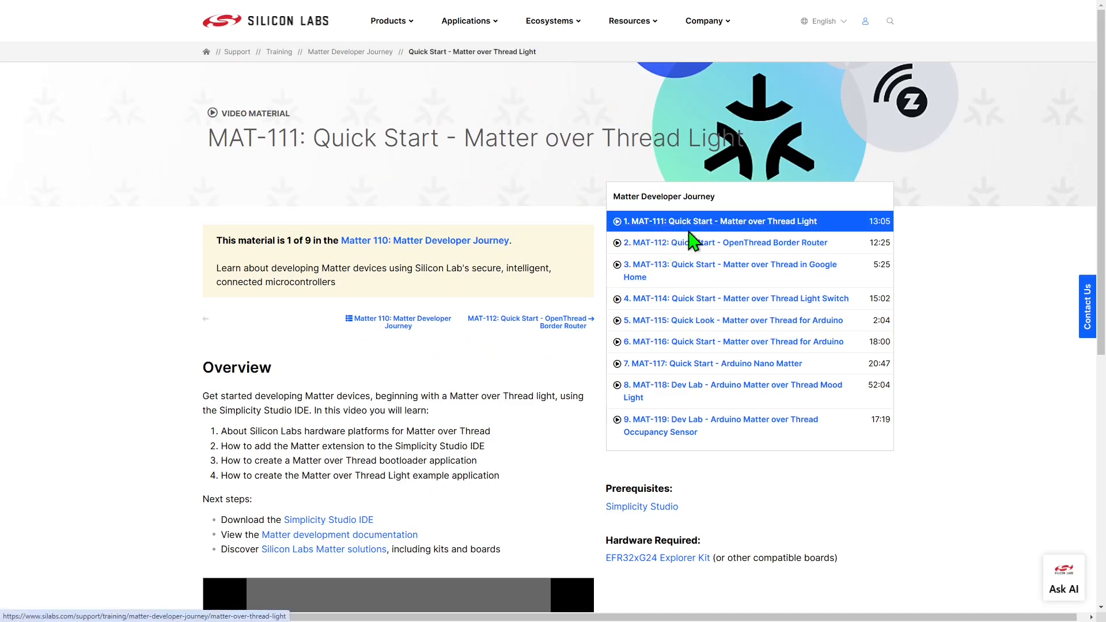
{"action": "mouse_move", "coordinate": [764, 282]}
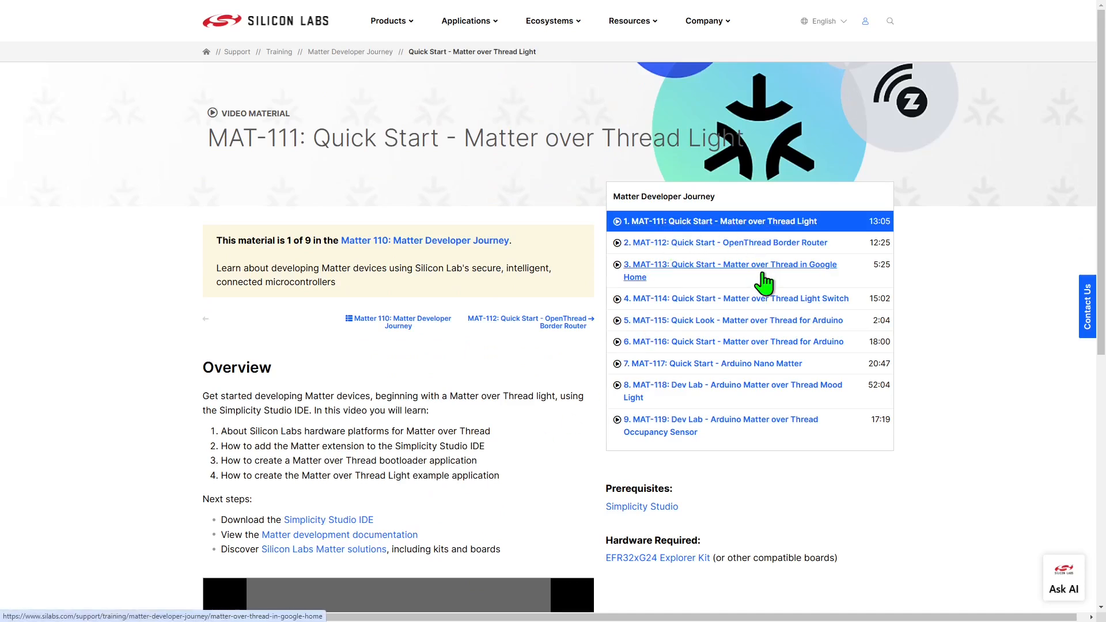
{"action": "mouse_move", "coordinate": [764, 396]}
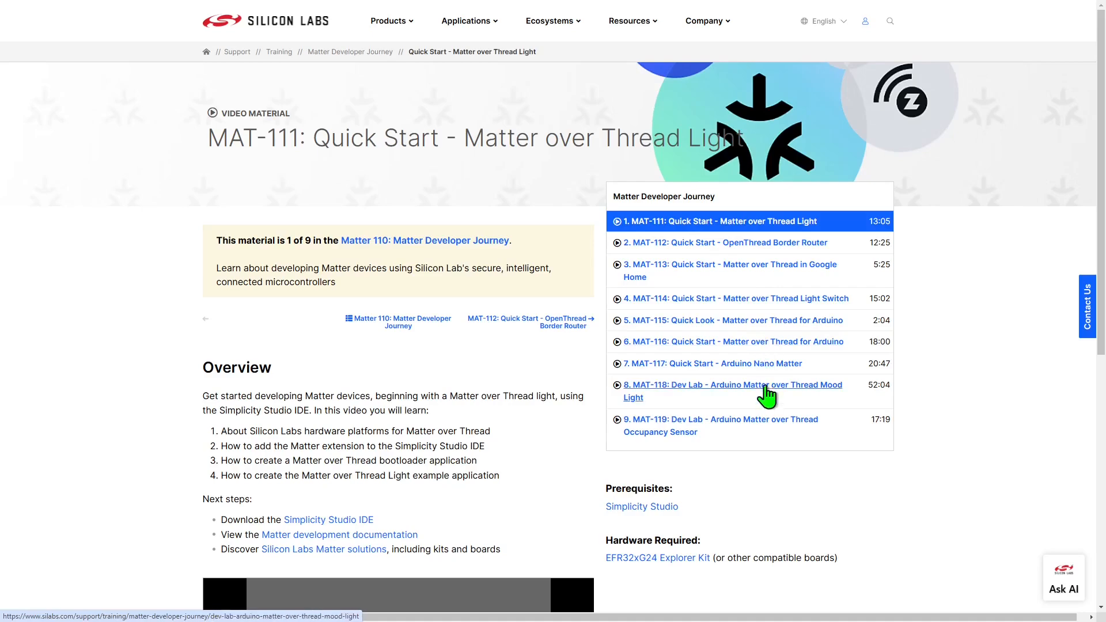
Return to the Ask AI answer after viewing the MAT-116 Arduino quick start page
{"action": "left_click", "coordinate": [1064, 588]}
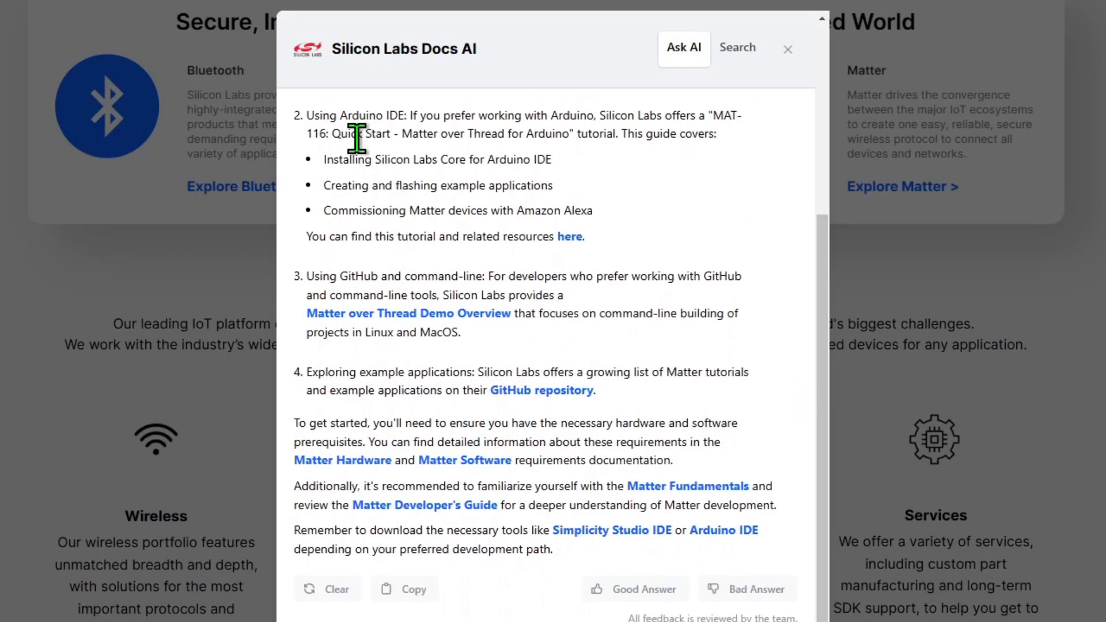
{"action": "mouse_move", "coordinate": [416, 118]}
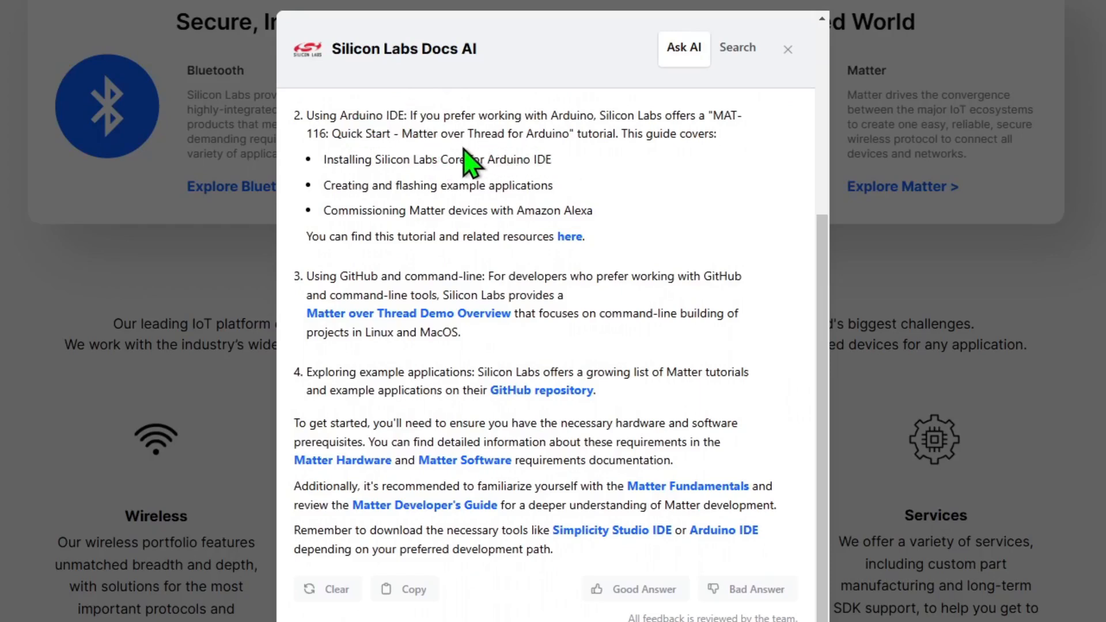
{"action": "mouse_move", "coordinate": [564, 268]}
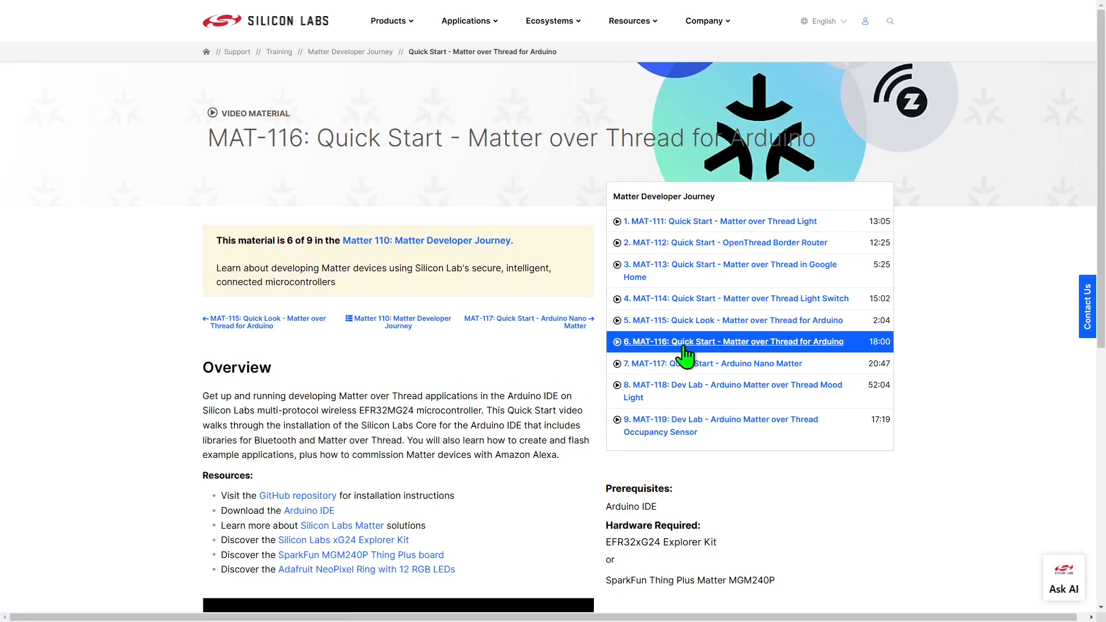
{"action": "mouse_move", "coordinate": [503, 396]}
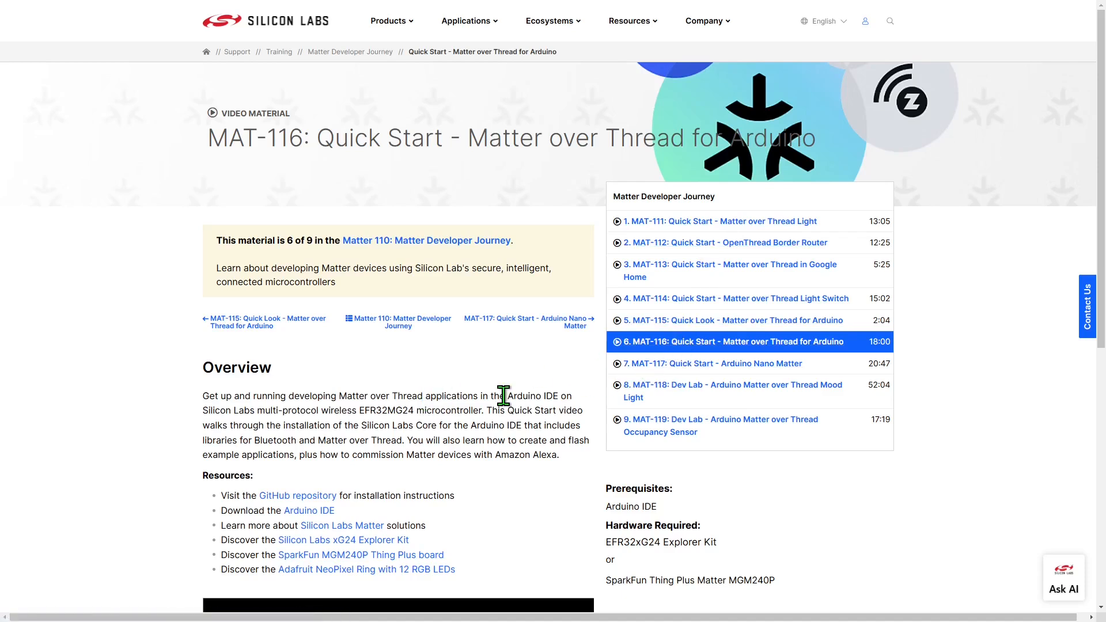
{"action": "left_click", "coordinate": [1063, 587]}
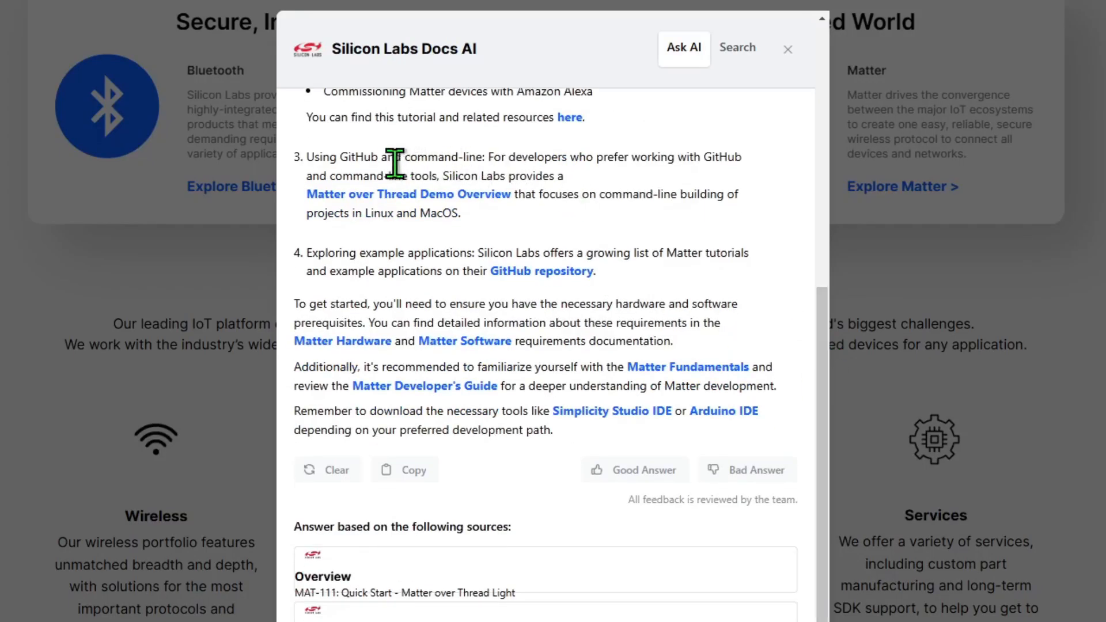
{"action": "mouse_move", "coordinate": [381, 159]}
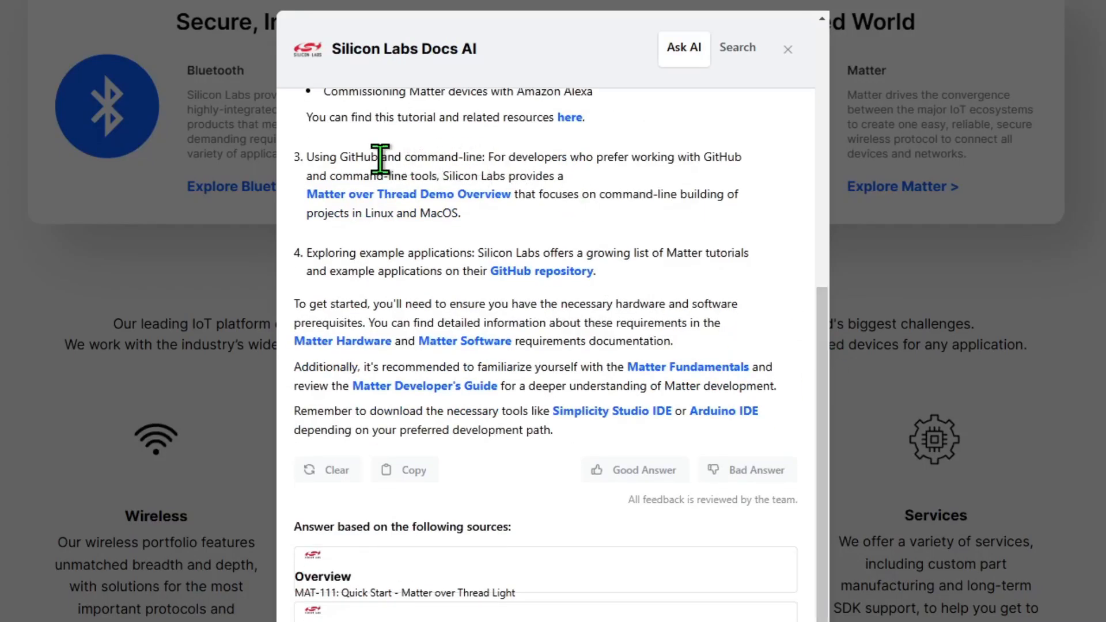
{"action": "mouse_move", "coordinate": [327, 260]}
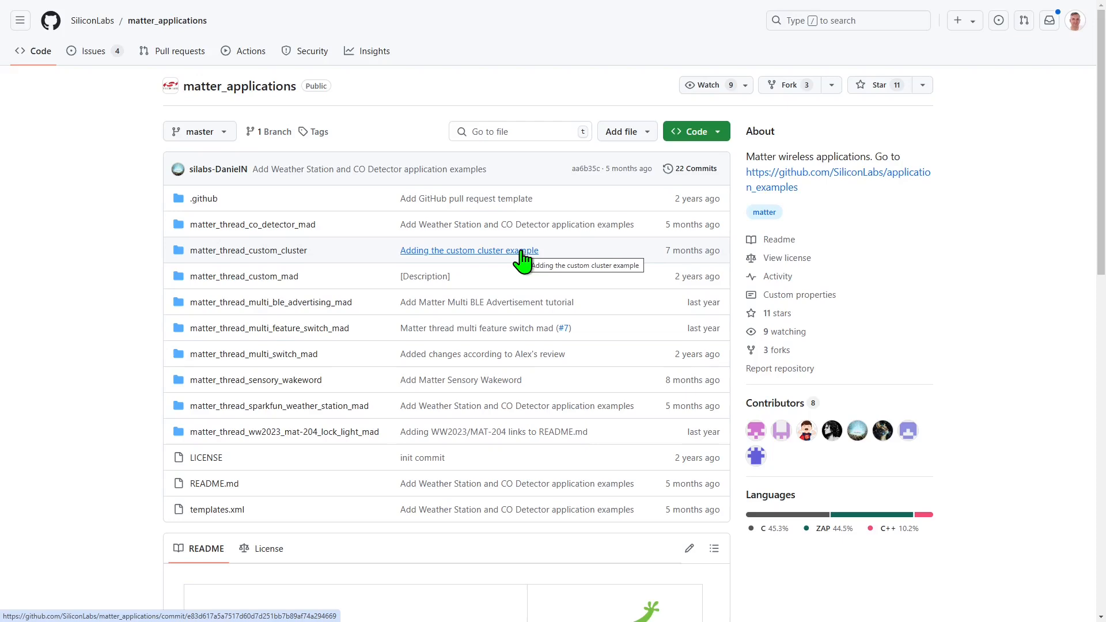
Scroll down the matter_applications repository README to its examples list
{"action": "scroll", "scroll_direction": "down", "scroll_amount": 3}
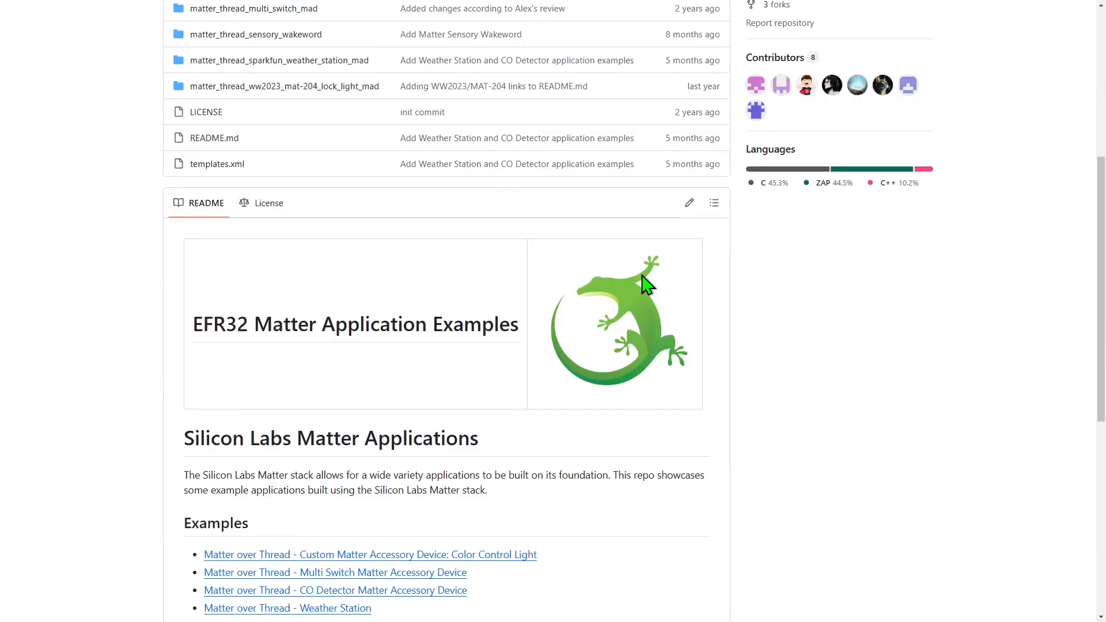
{"action": "scroll", "scroll_direction": "down", "scroll_amount": 3}
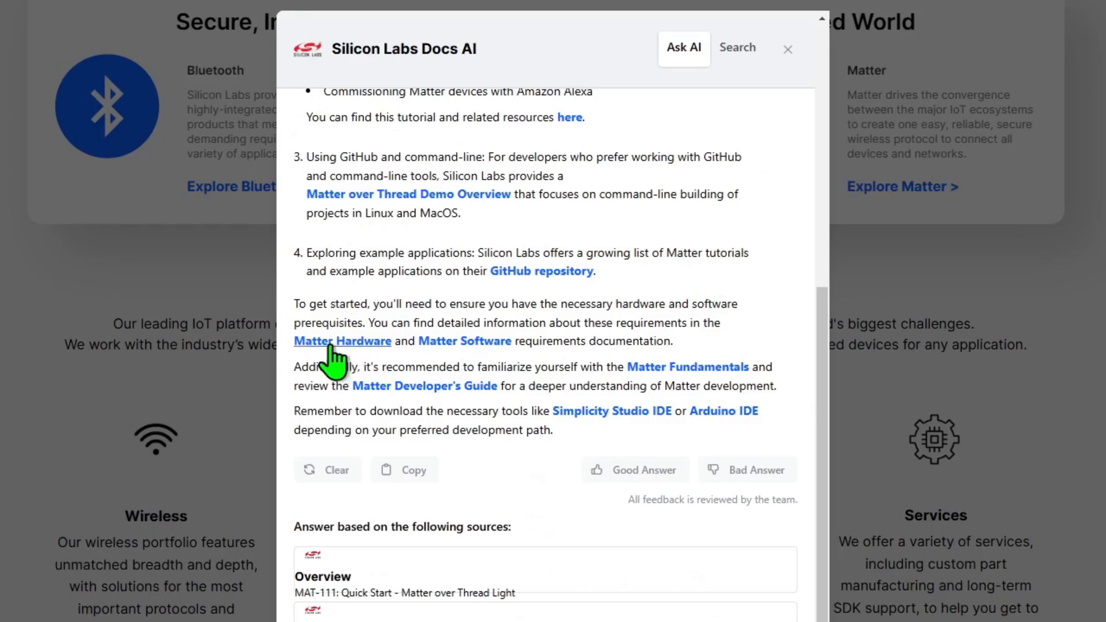
{"action": "mouse_move", "coordinate": [449, 356]}
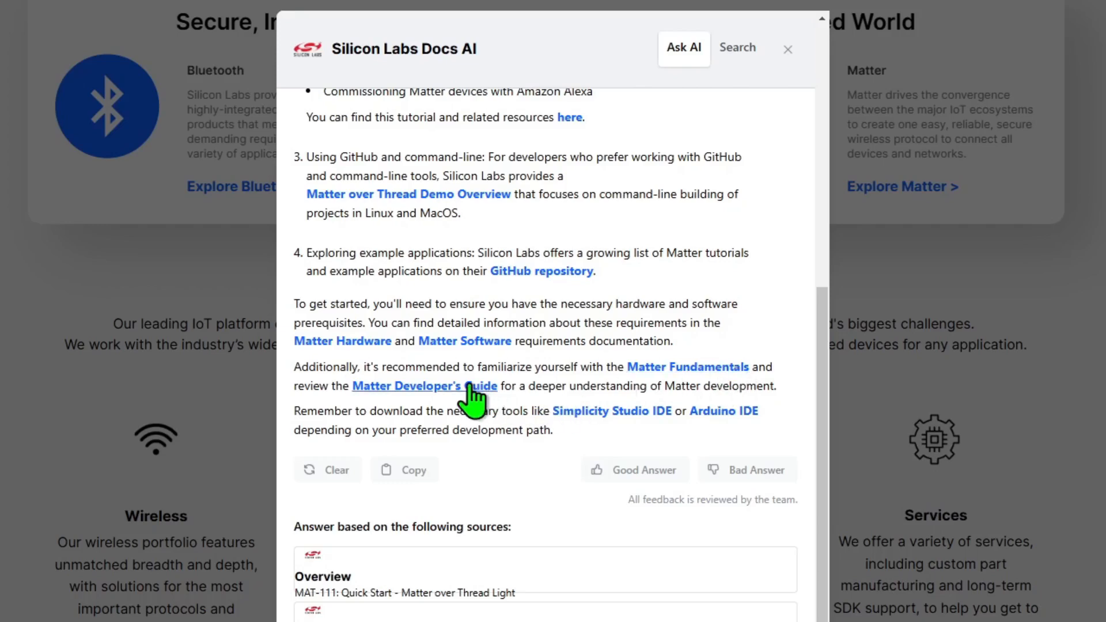
Open the Matter Developer's Guide from the answer, then return to Ask AI
{"action": "left_click", "coordinate": [424, 386]}
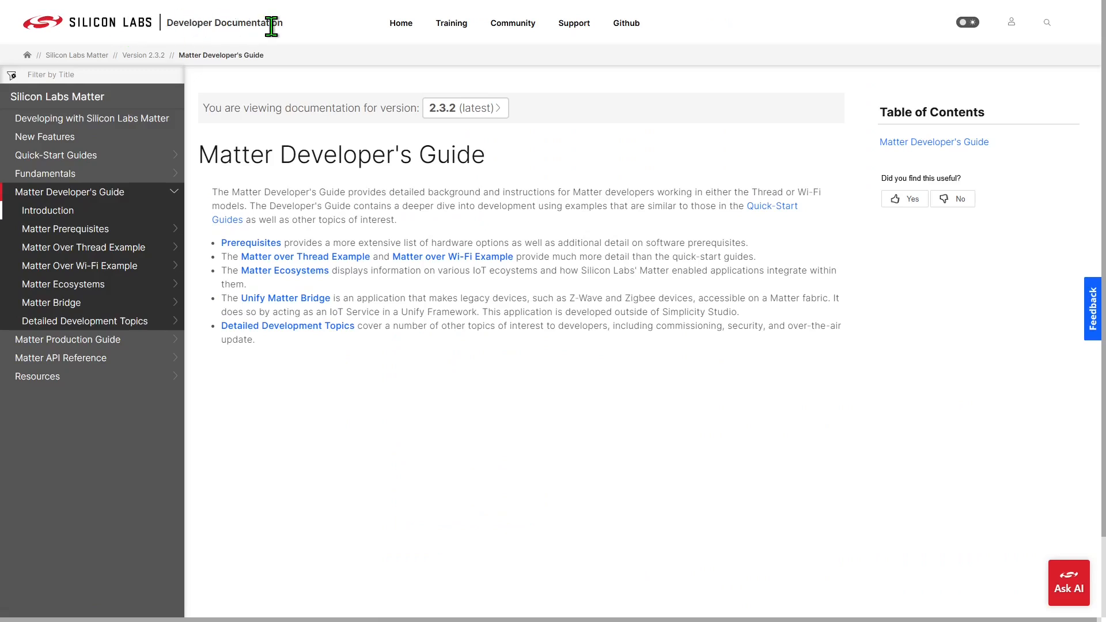
{"action": "mouse_move", "coordinate": [48, 210]}
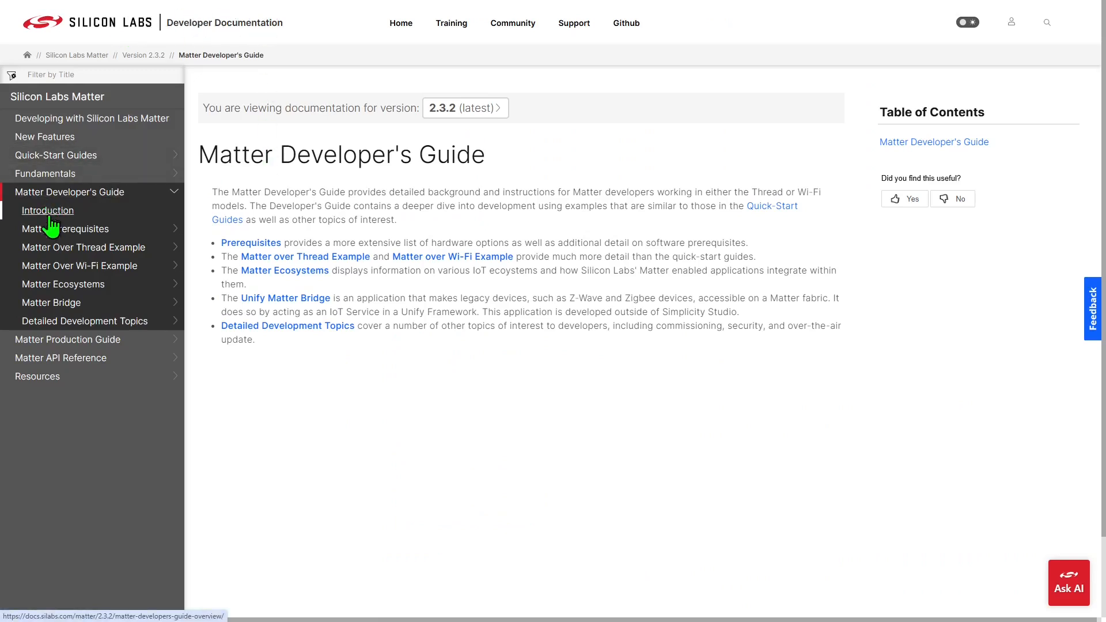
{"action": "mouse_move", "coordinate": [63, 283]}
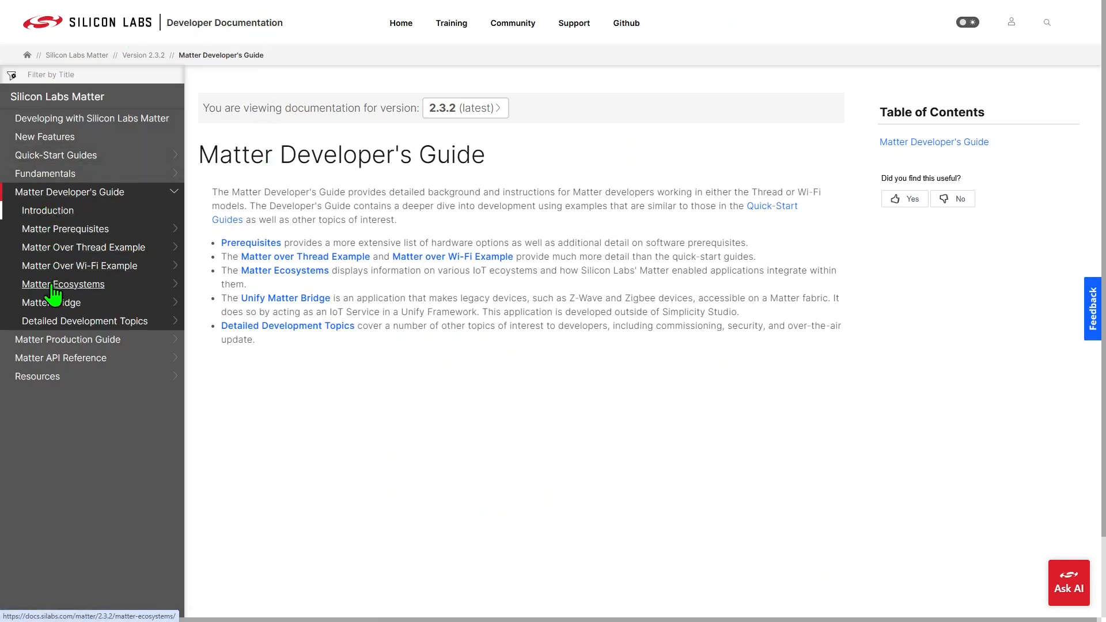
{"action": "mouse_move", "coordinate": [392, 375]}
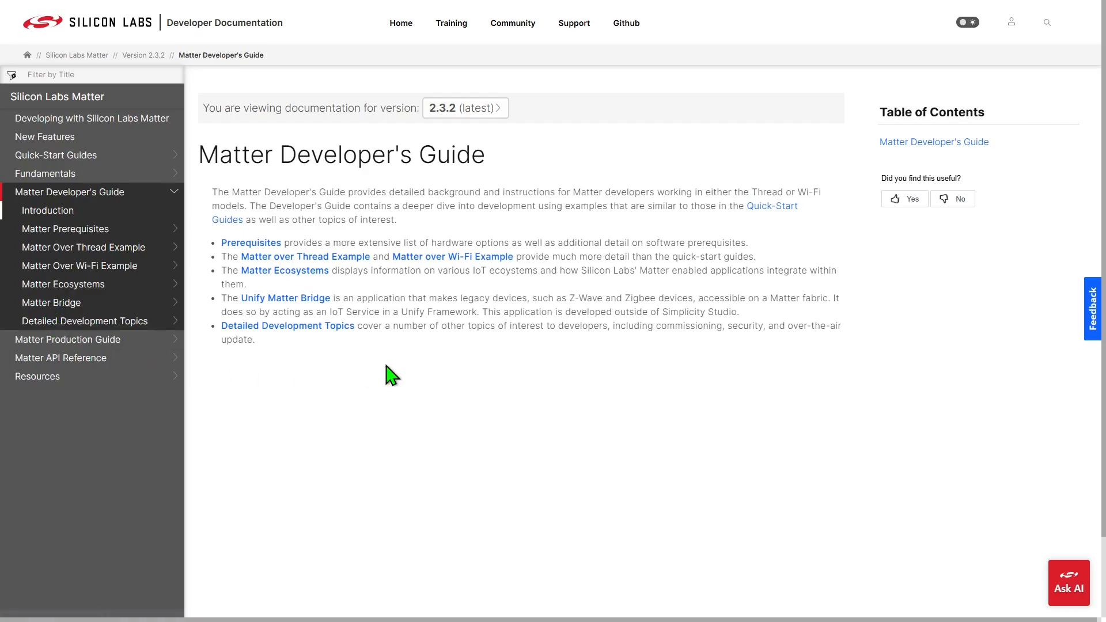
{"action": "left_click", "coordinate": [1069, 582]}
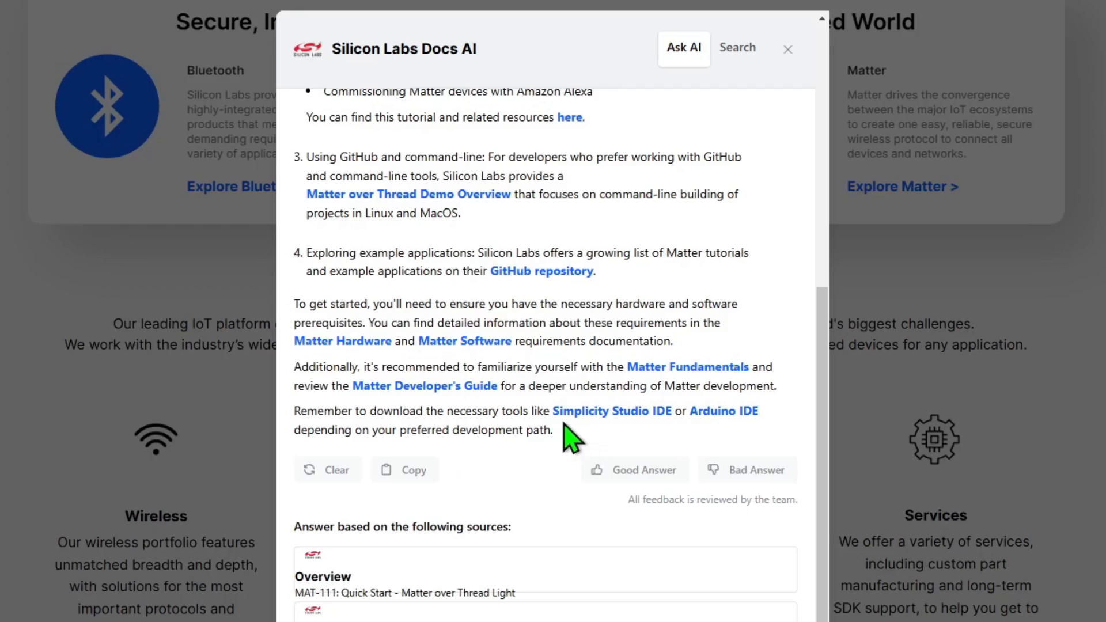
{"action": "mouse_move", "coordinate": [654, 434]}
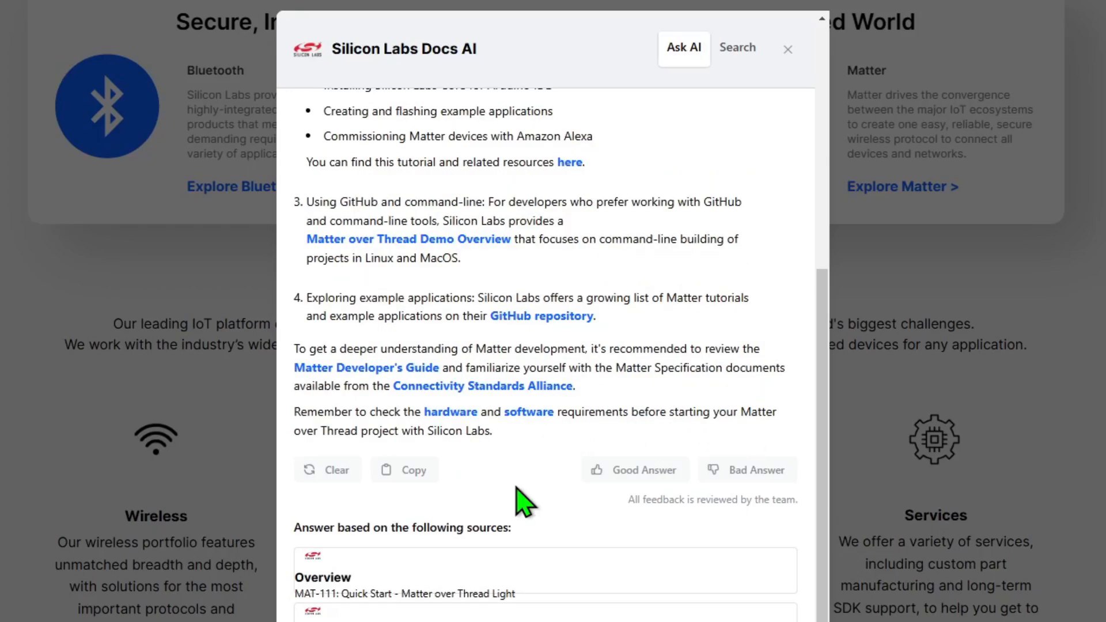
{"action": "mouse_move", "coordinate": [540, 508]}
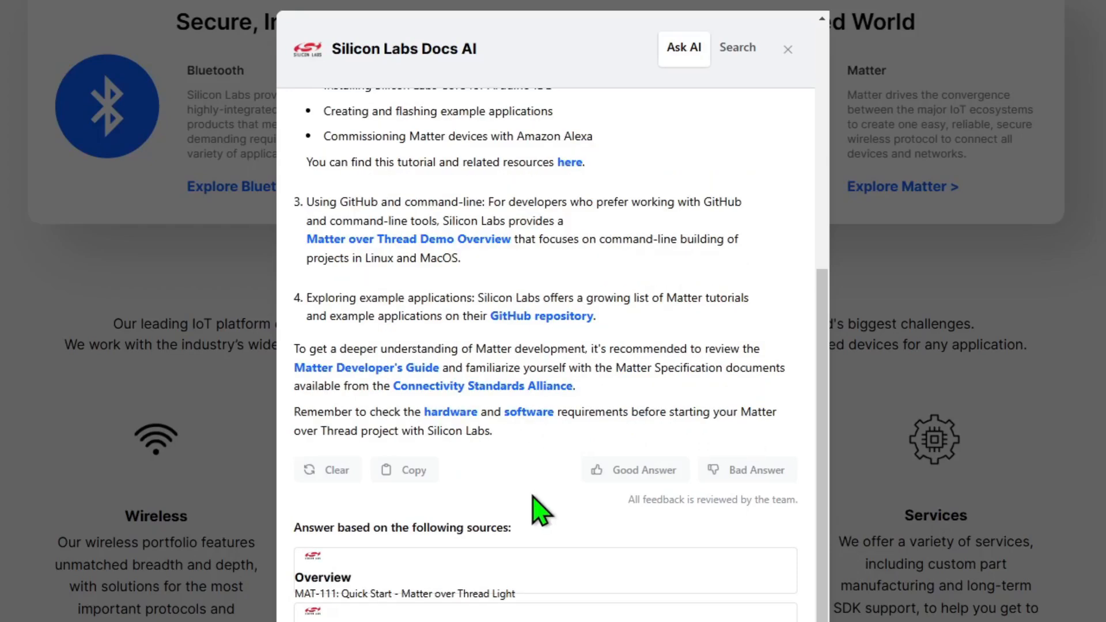
{"action": "mouse_move", "coordinate": [667, 523]}
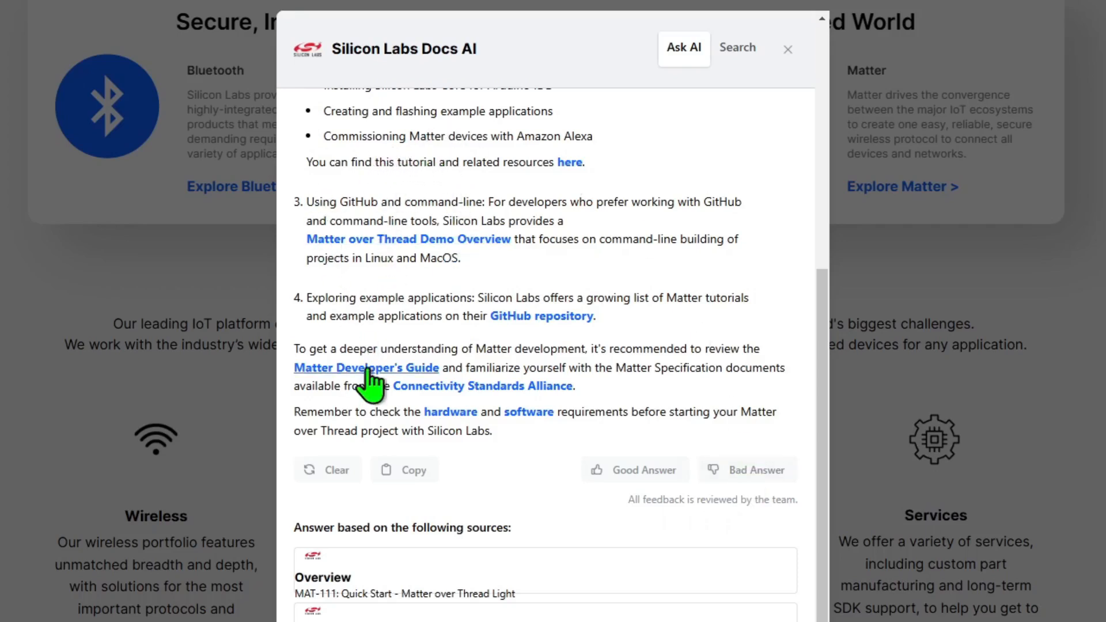
{"action": "mouse_move", "coordinate": [518, 510]}
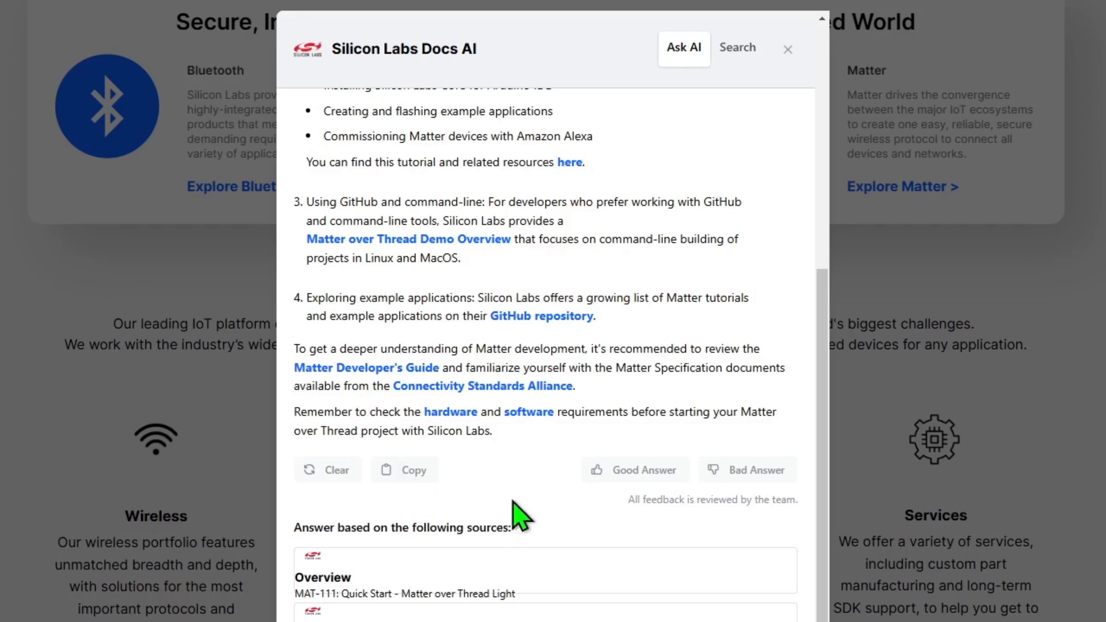
Mark the Matter over Thread answer as a Good Answer
{"action": "left_click", "coordinate": [634, 471]}
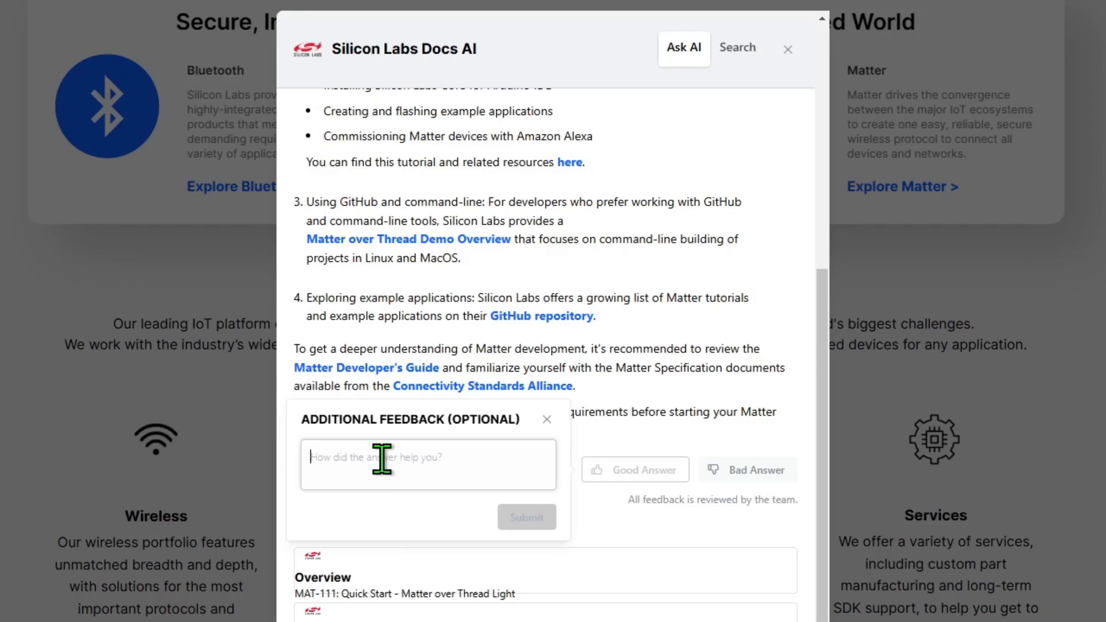
{"action": "mouse_move", "coordinate": [535, 443]}
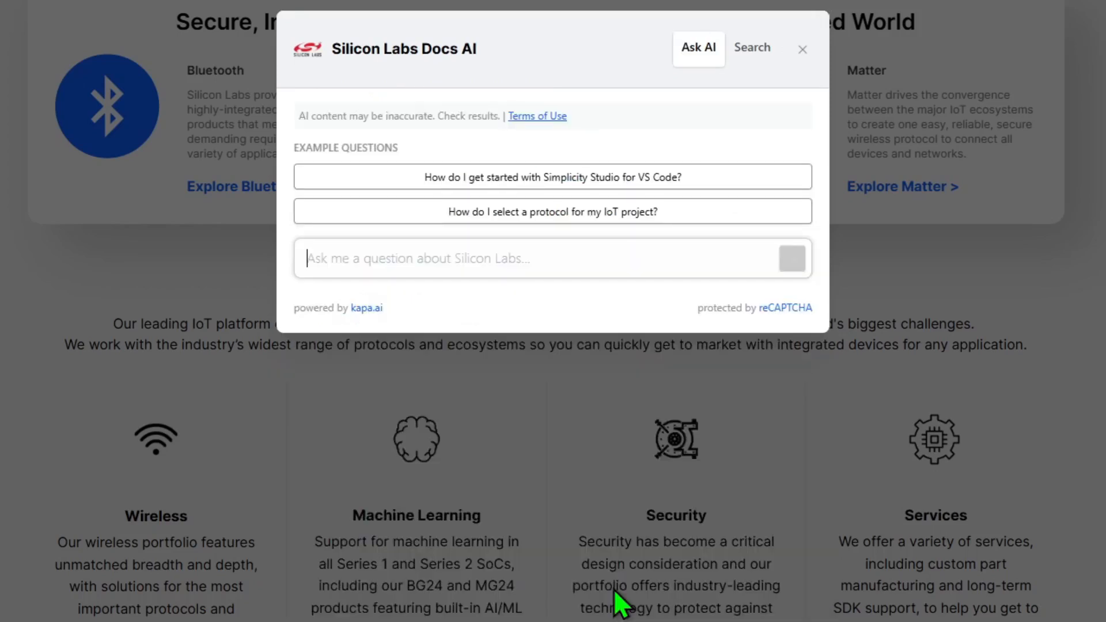
Ask 'How do I set up Bluetooth advertising?' and scroll through the answer
{"action": "type", "text": "How do I set up Bluetooth advertising?"}
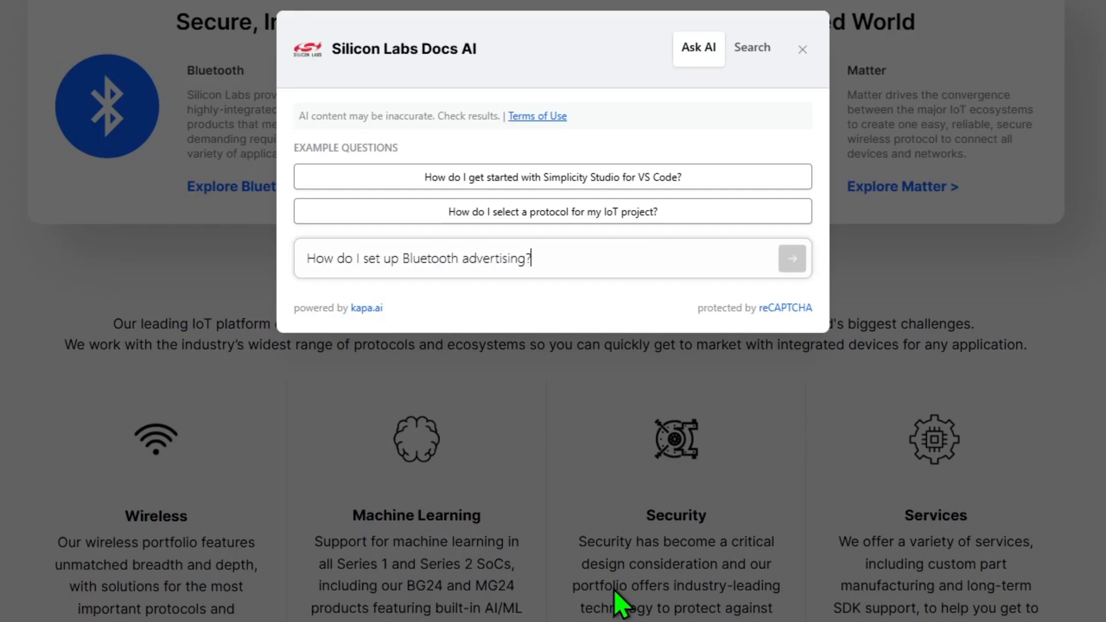
{"action": "left_click", "coordinate": [792, 258]}
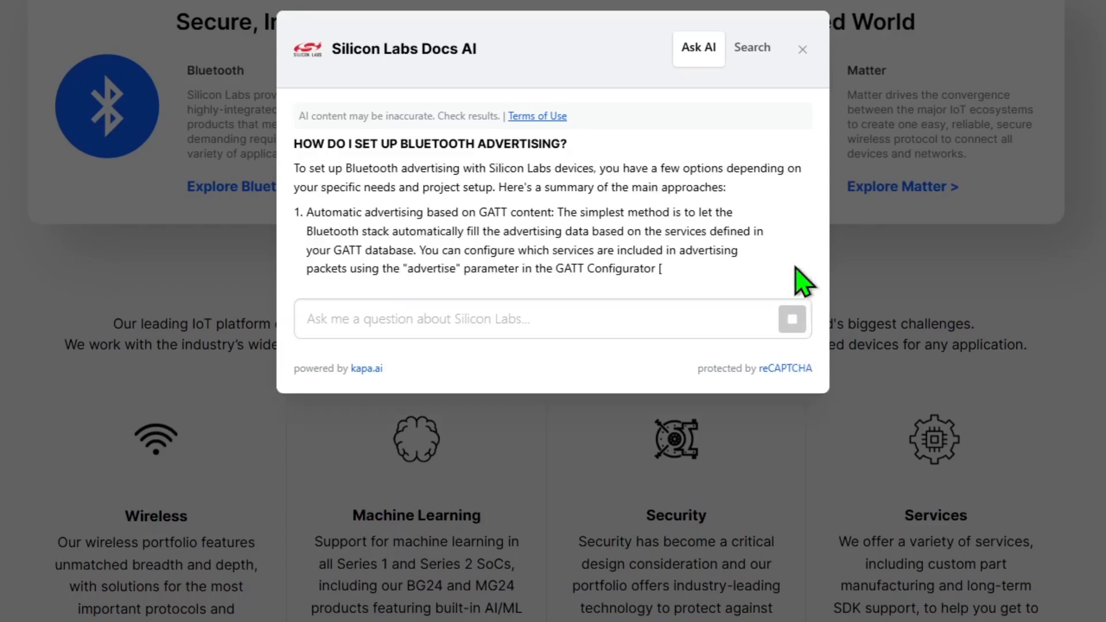
{"action": "scroll", "scroll_direction": "down", "scroll_amount": 3}
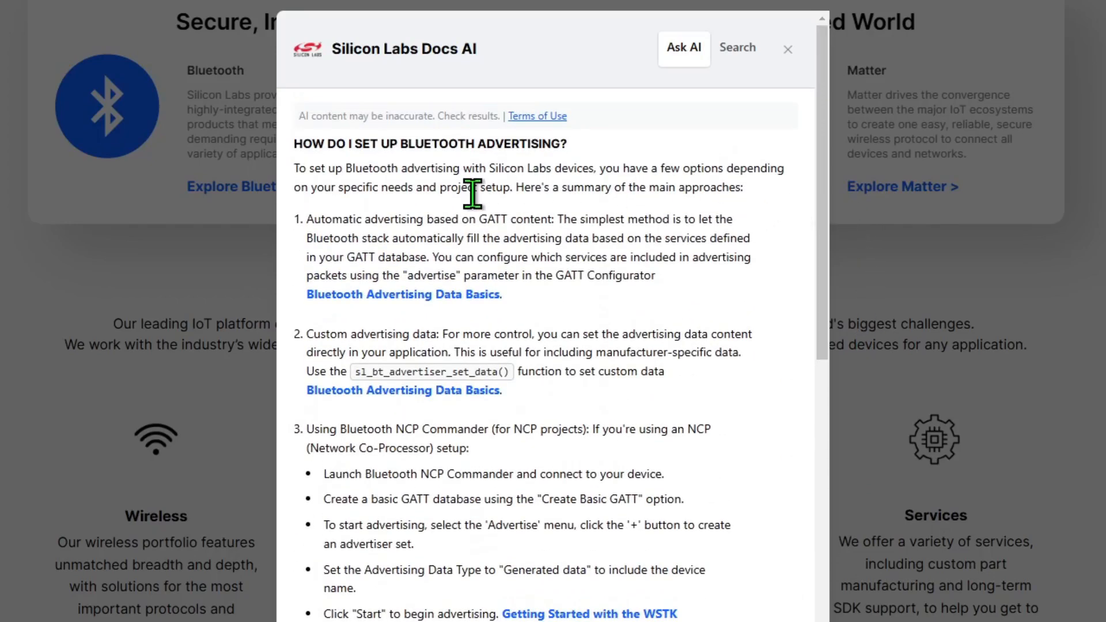
{"action": "mouse_move", "coordinate": [646, 243]}
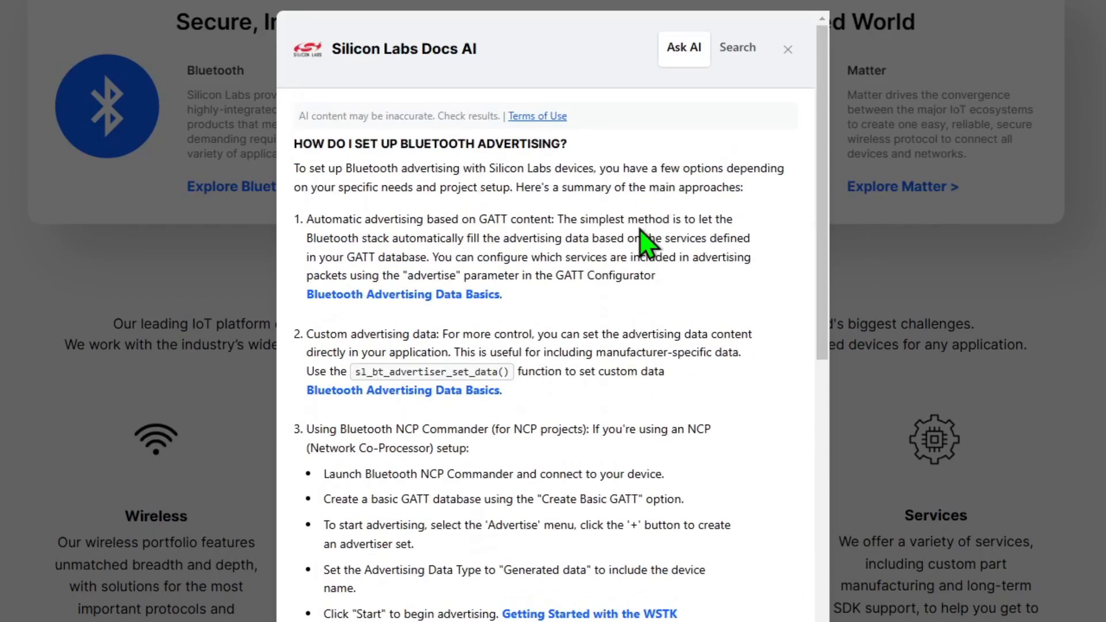
{"action": "mouse_move", "coordinate": [403, 233]}
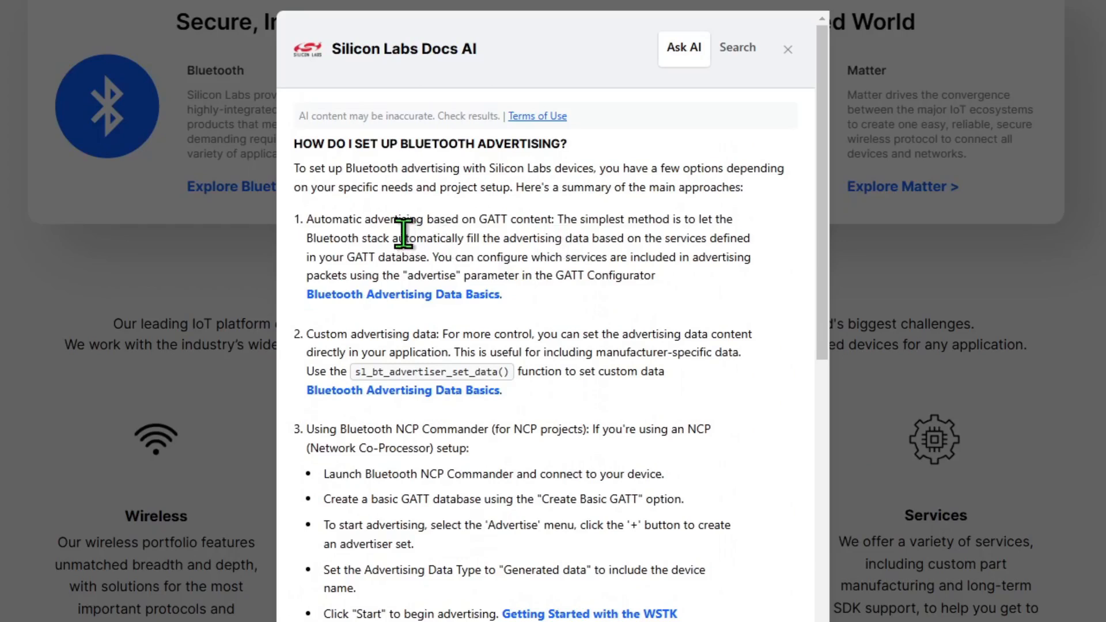
{"action": "mouse_move", "coordinate": [444, 237]}
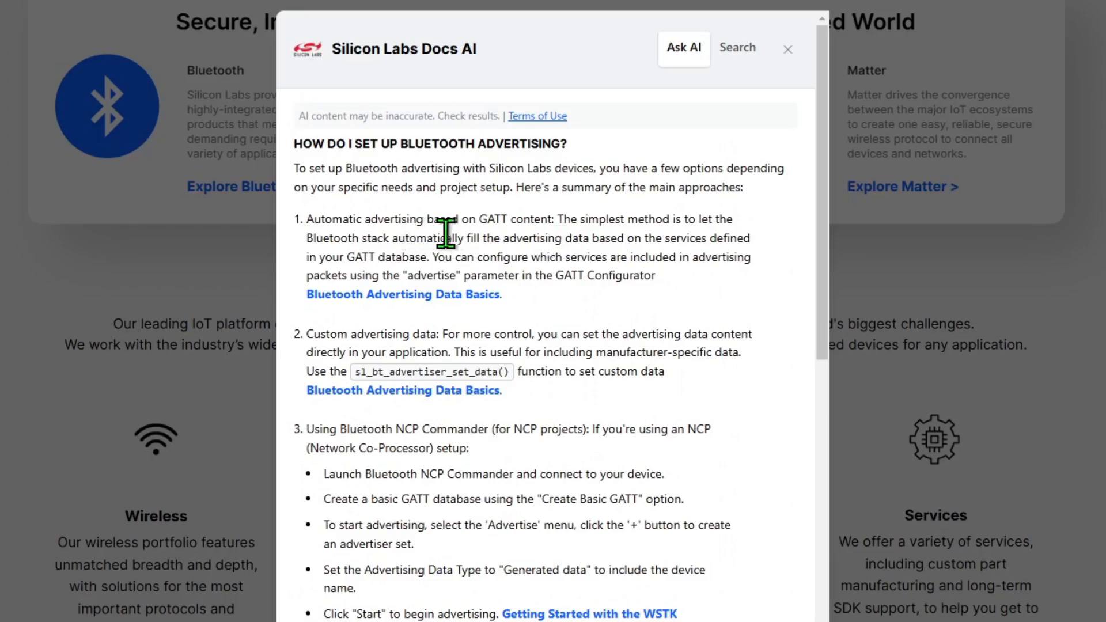
{"action": "mouse_move", "coordinate": [485, 312]}
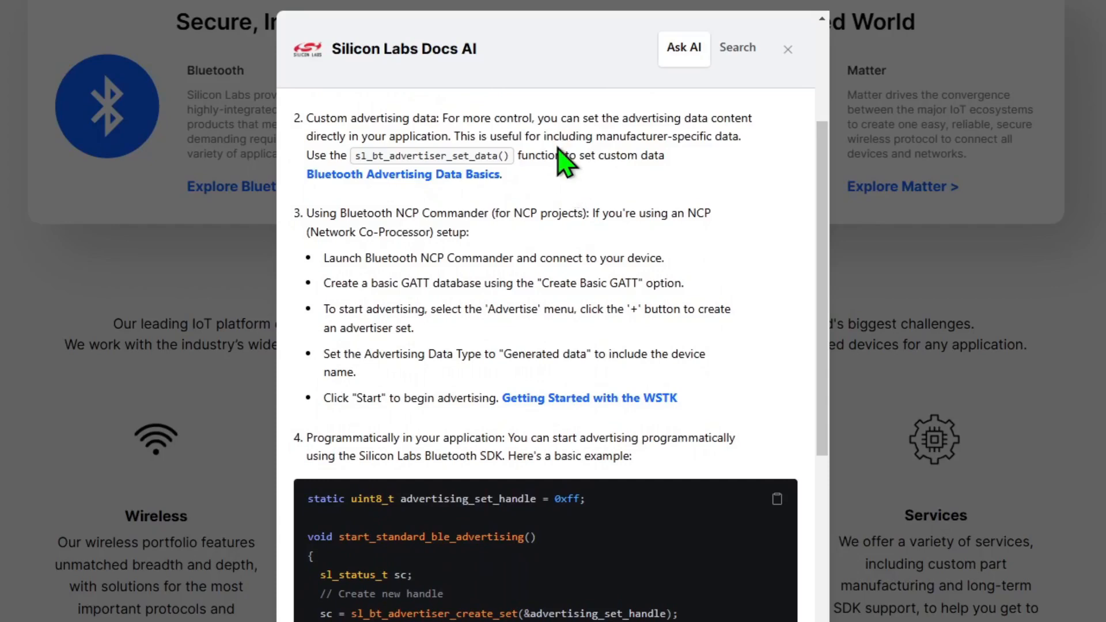
{"action": "mouse_move", "coordinate": [494, 198]}
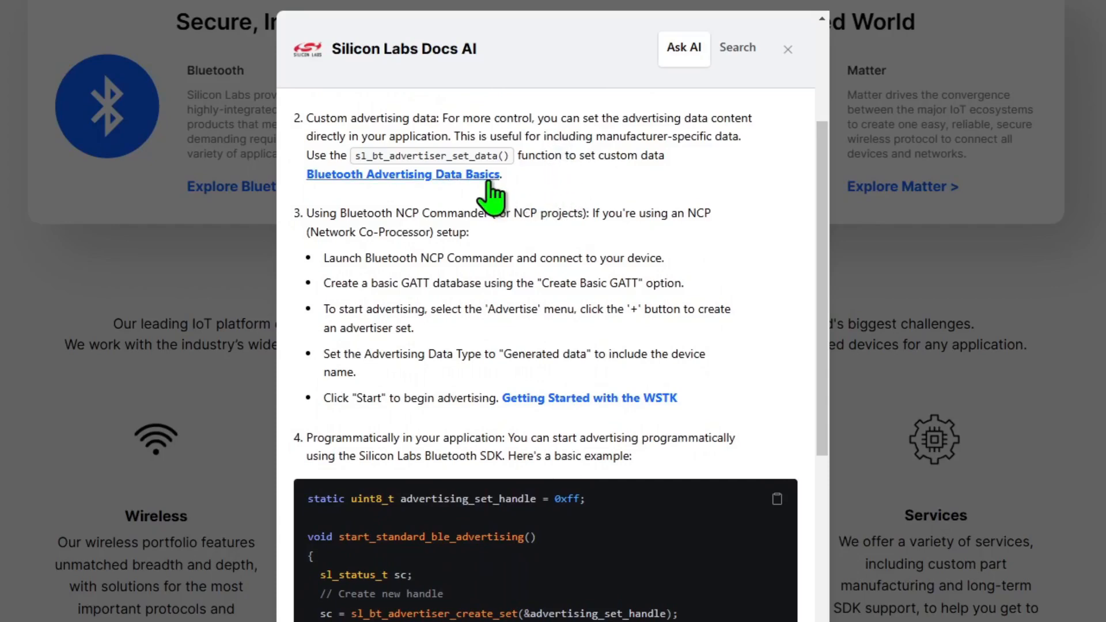
Browse the Bluetooth Advertising Data Basics article, then return to the answer
{"action": "left_click", "coordinate": [402, 174]}
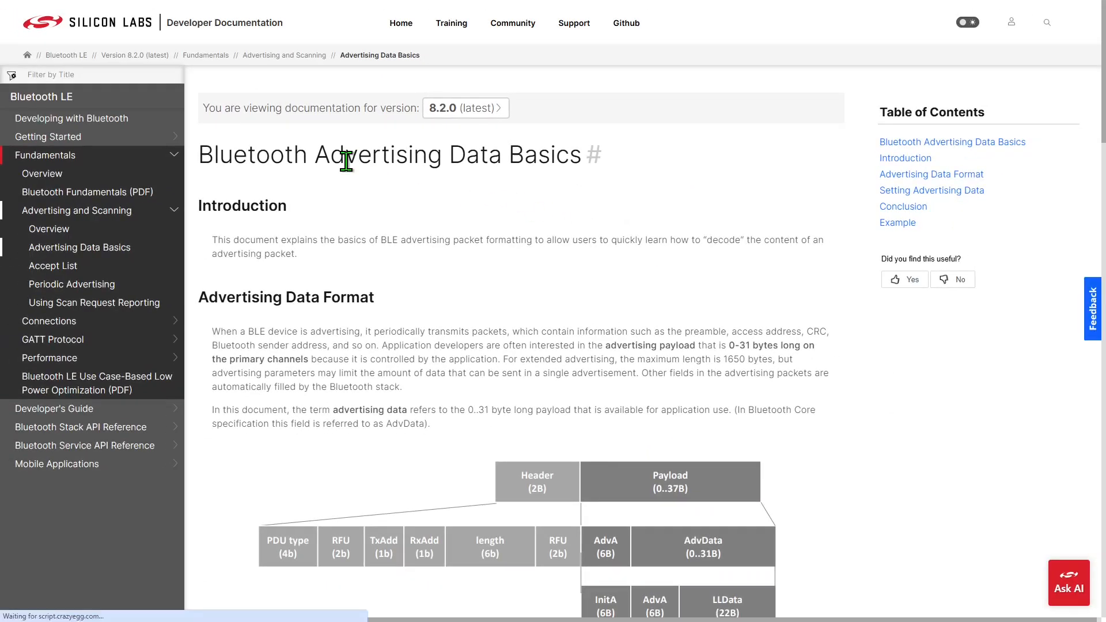
{"action": "mouse_move", "coordinate": [412, 272]}
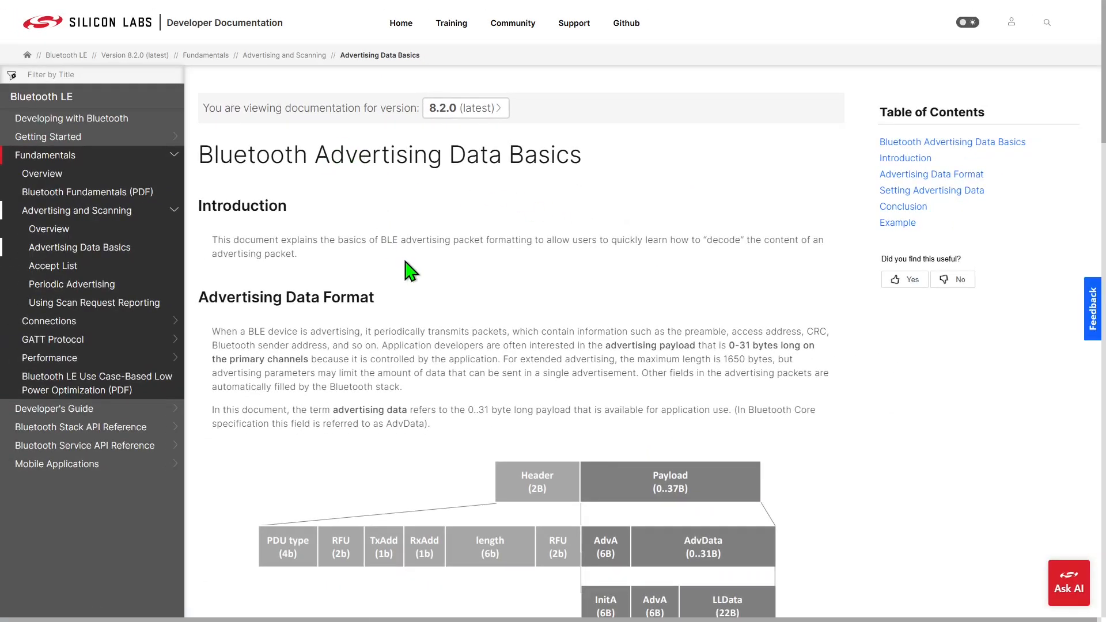
{"action": "mouse_move", "coordinate": [531, 374]}
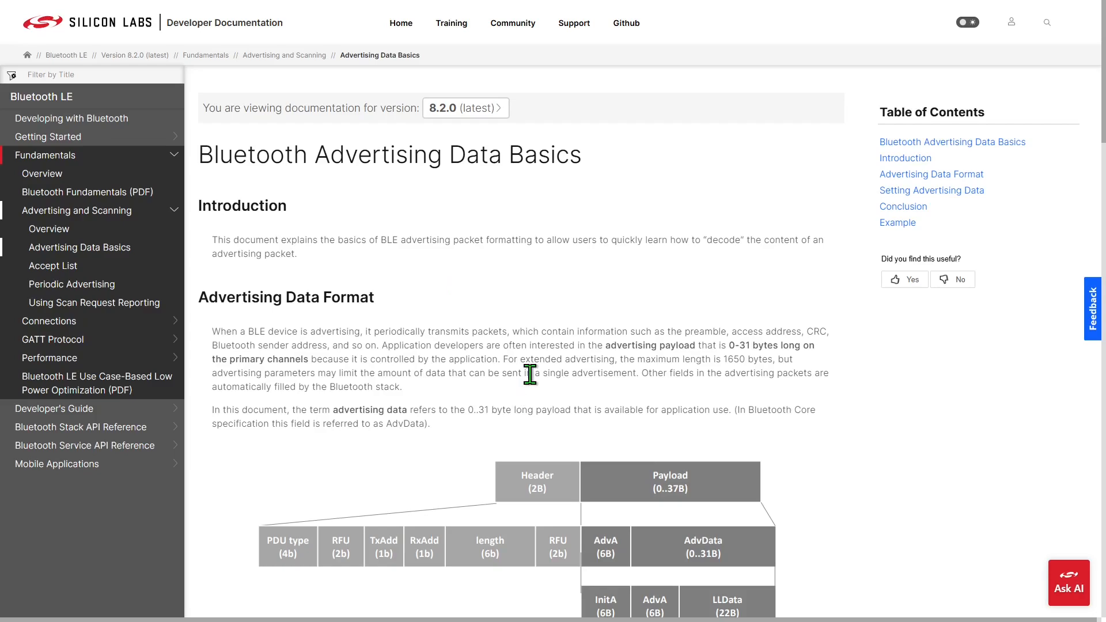
{"action": "scroll", "scroll_direction": "down", "scroll_amount": 3}
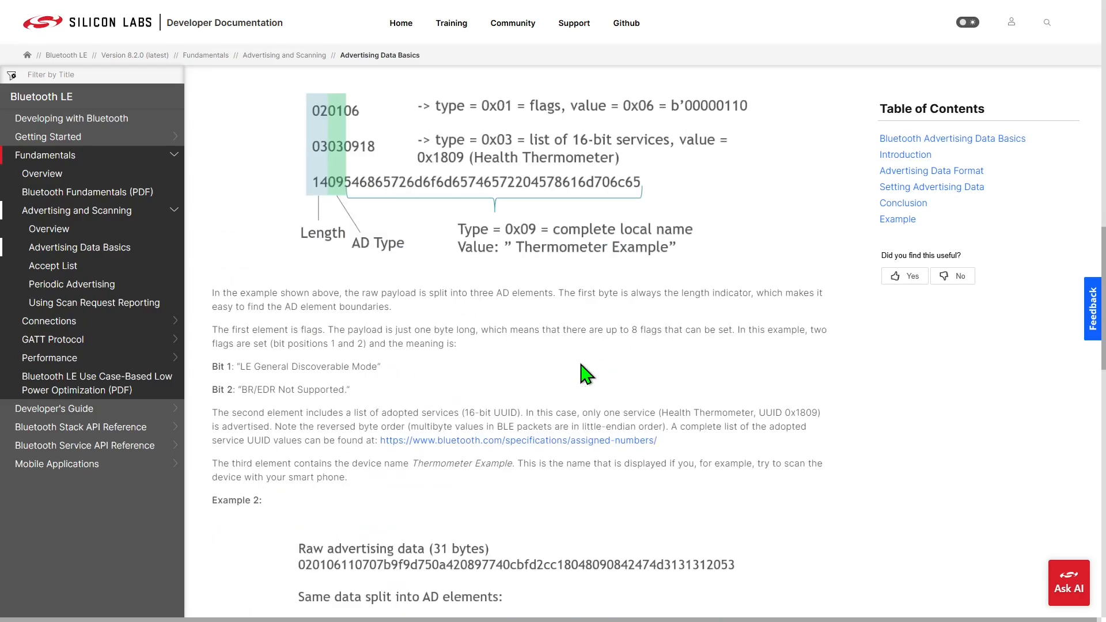
{"action": "scroll", "scroll_direction": "down", "scroll_amount": 3}
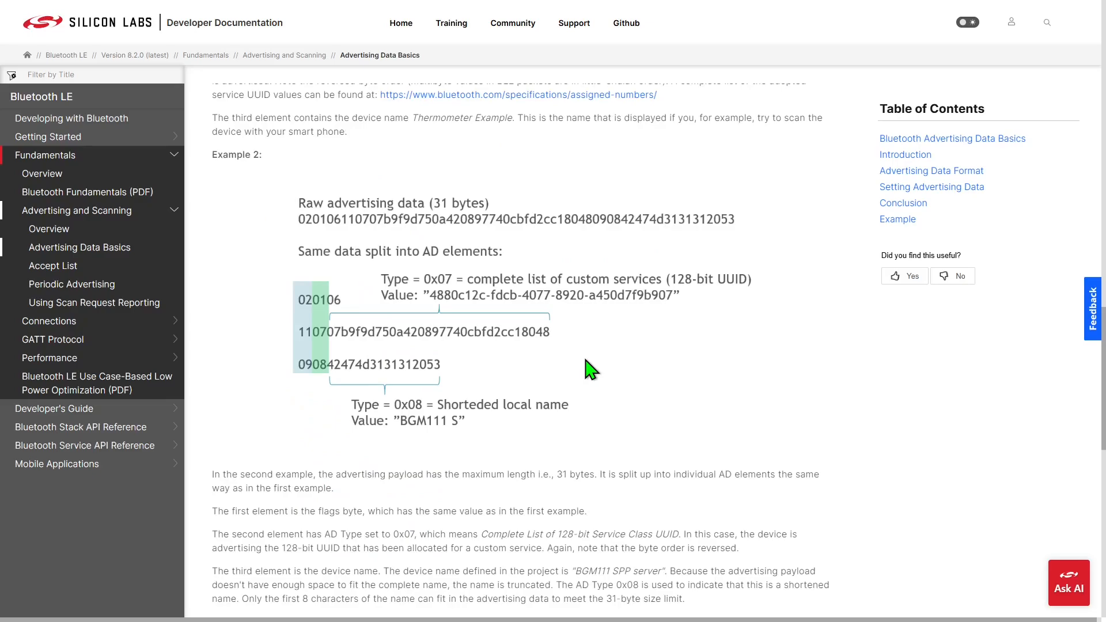
{"action": "left_click", "coordinate": [1069, 582]}
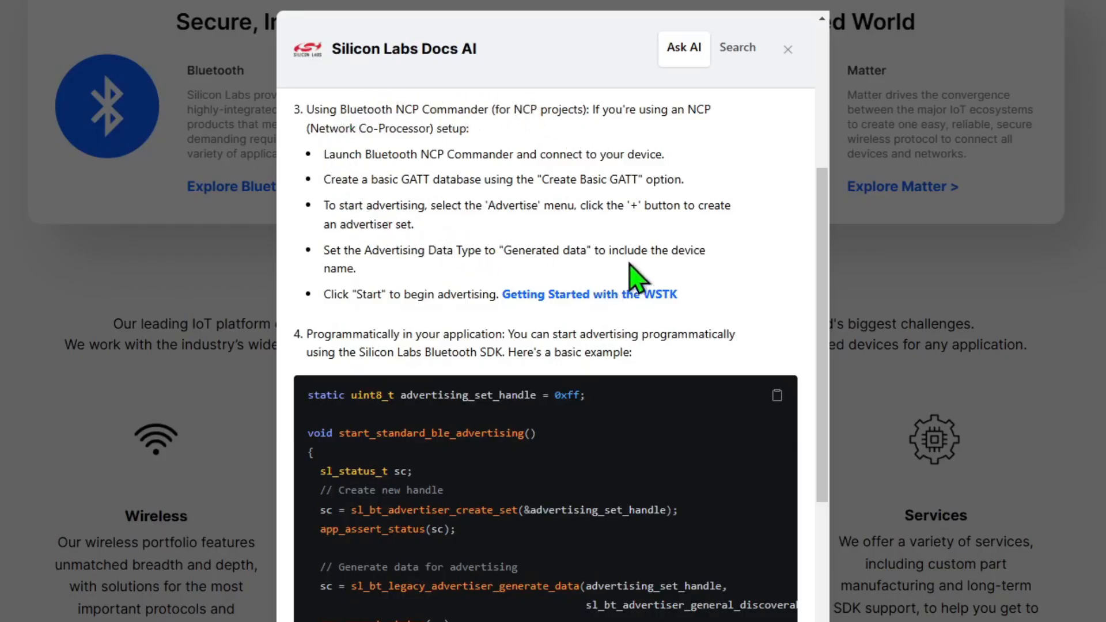
{"action": "mouse_move", "coordinate": [761, 131]}
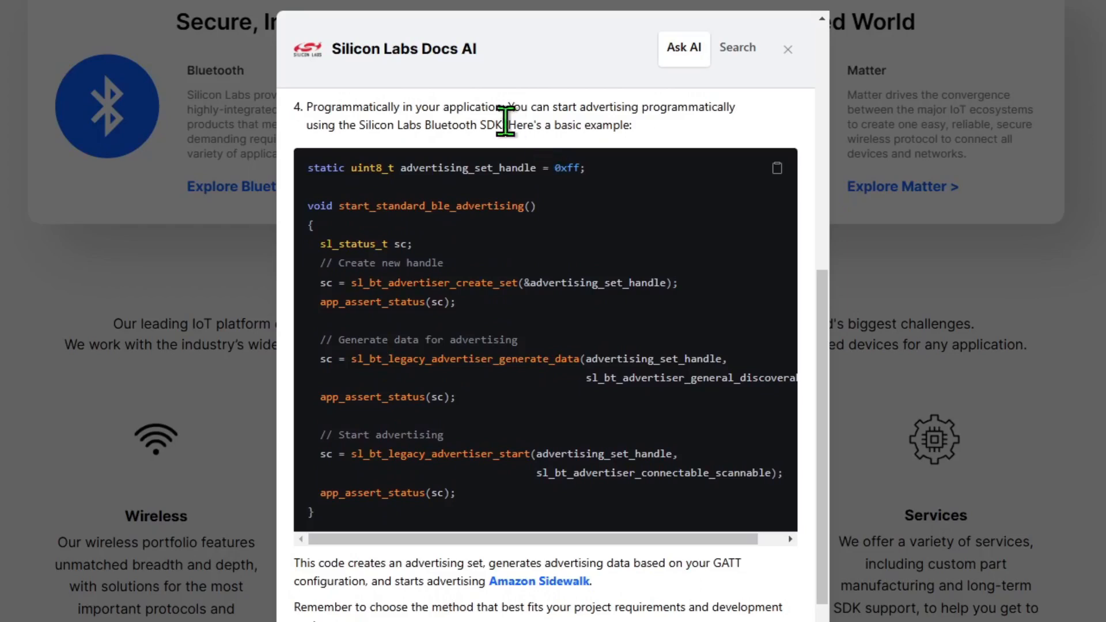
{"action": "mouse_move", "coordinate": [420, 201]}
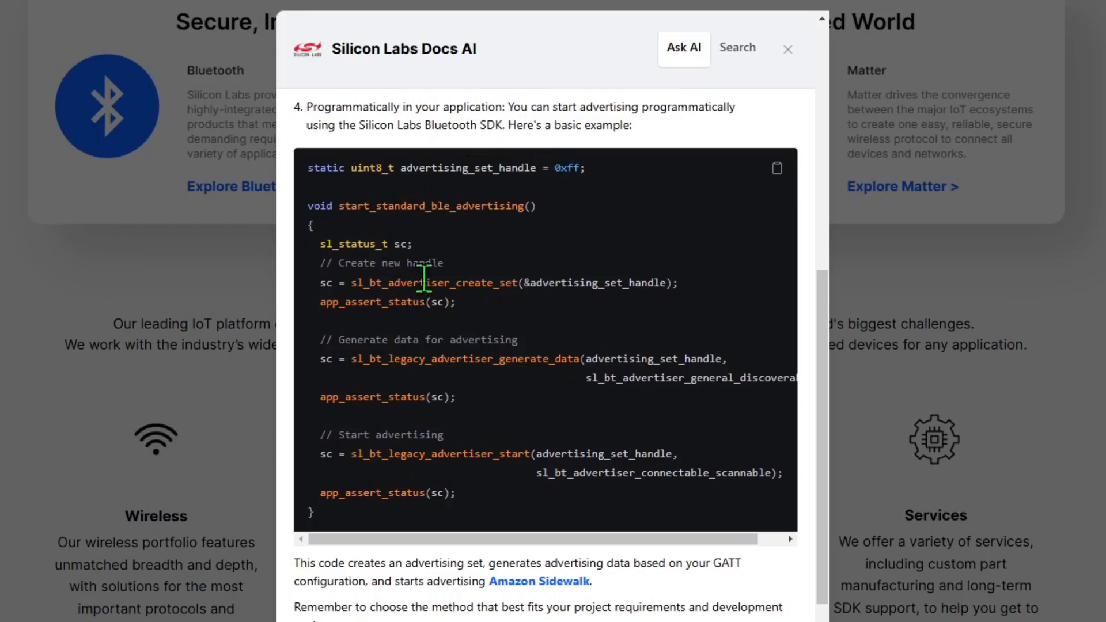
{"action": "mouse_move", "coordinate": [449, 235]}
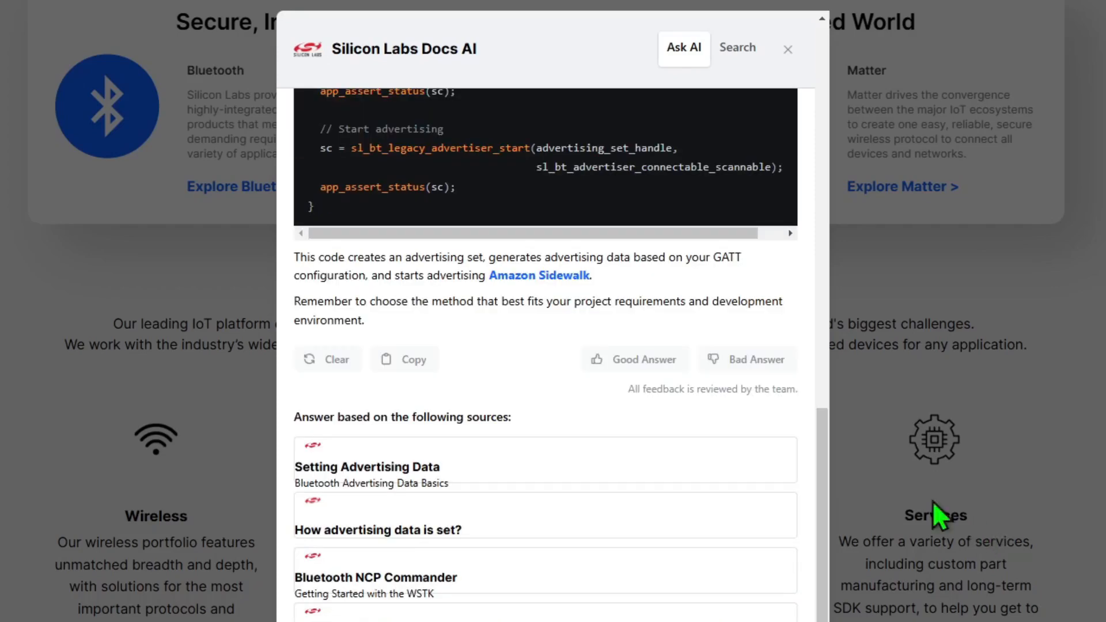
{"action": "mouse_move", "coordinate": [597, 396]}
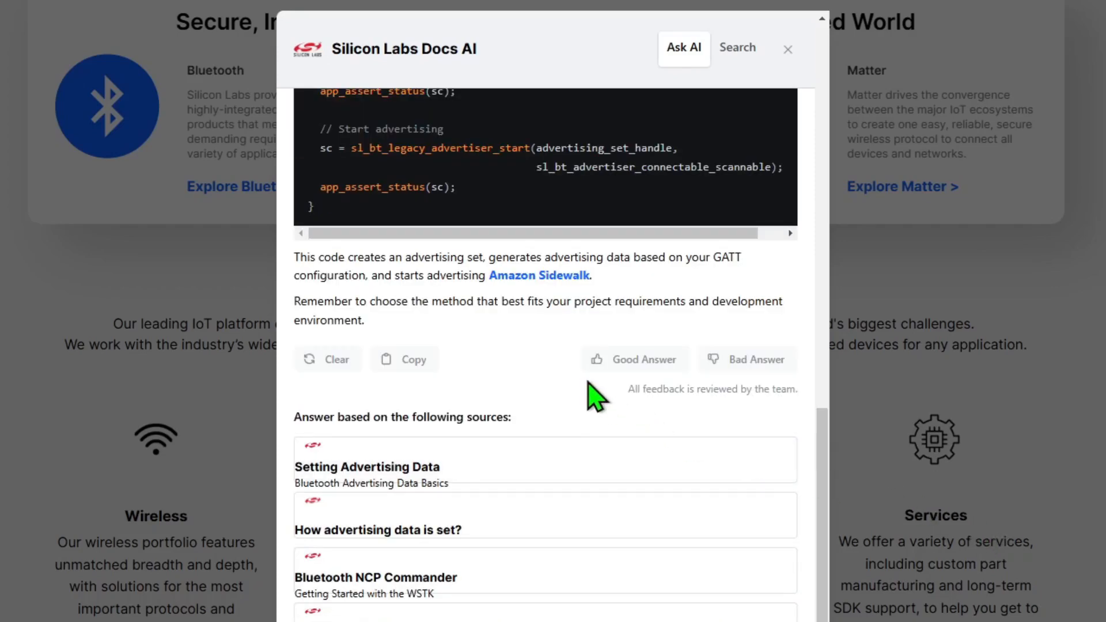
{"action": "mouse_move", "coordinate": [634, 372]}
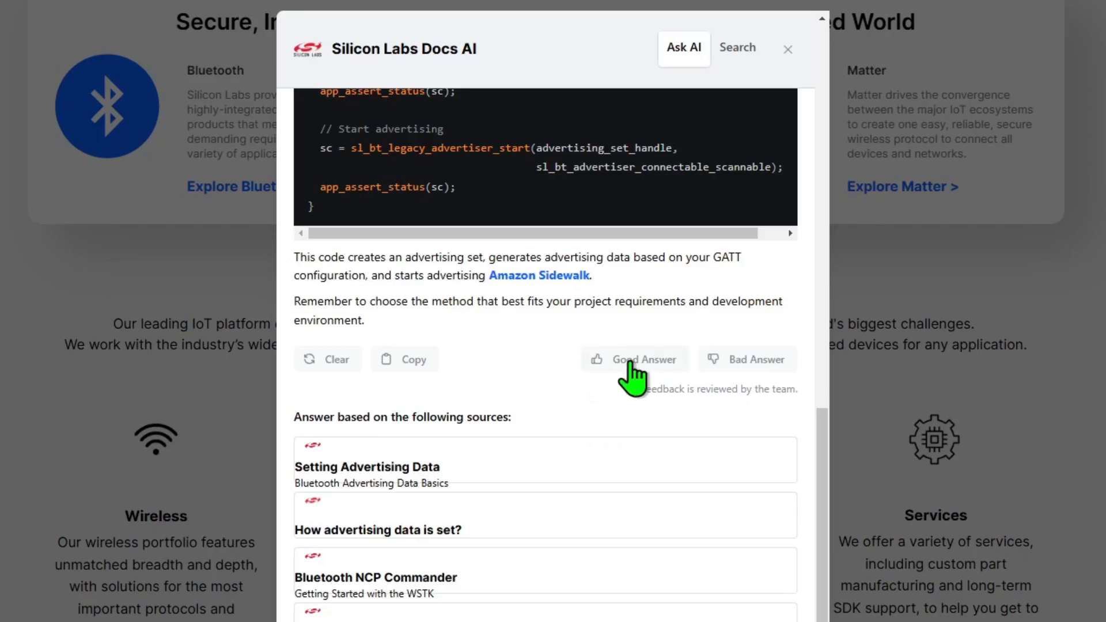
Mark the Bluetooth advertising answer as a Good Answer
{"action": "left_click", "coordinate": [634, 358]}
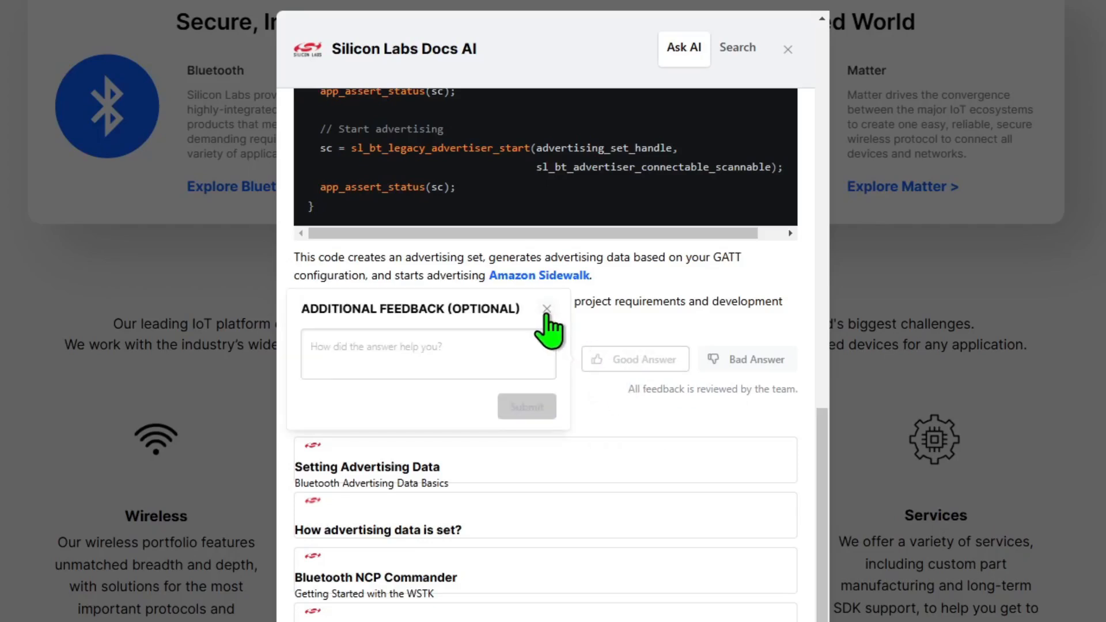